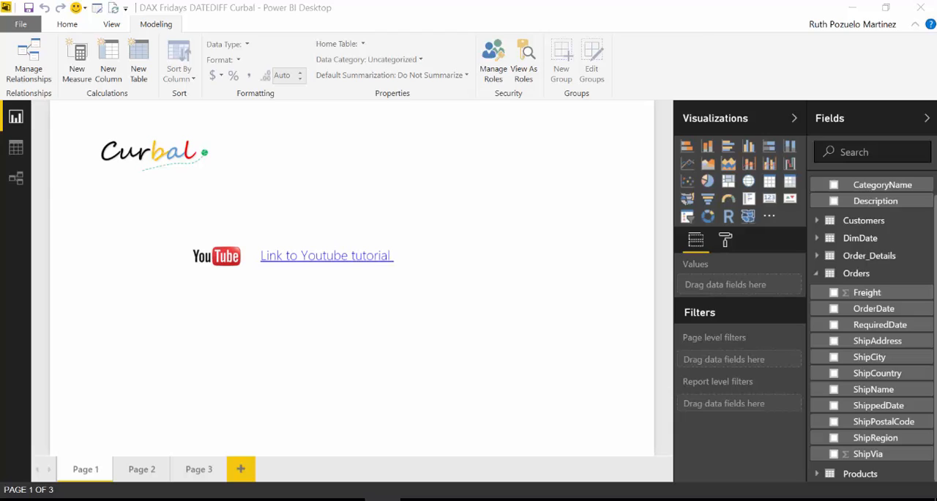
mouse_move(525, 215)
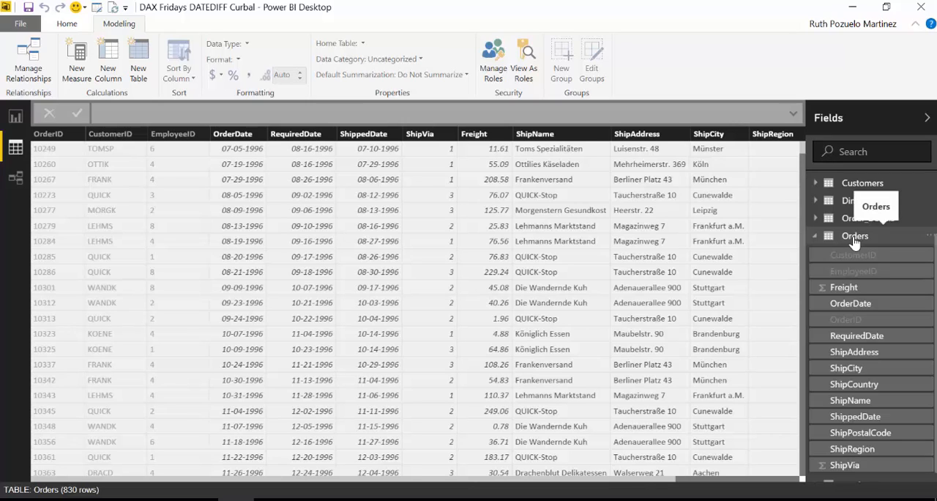
mouse_move(723, 201)
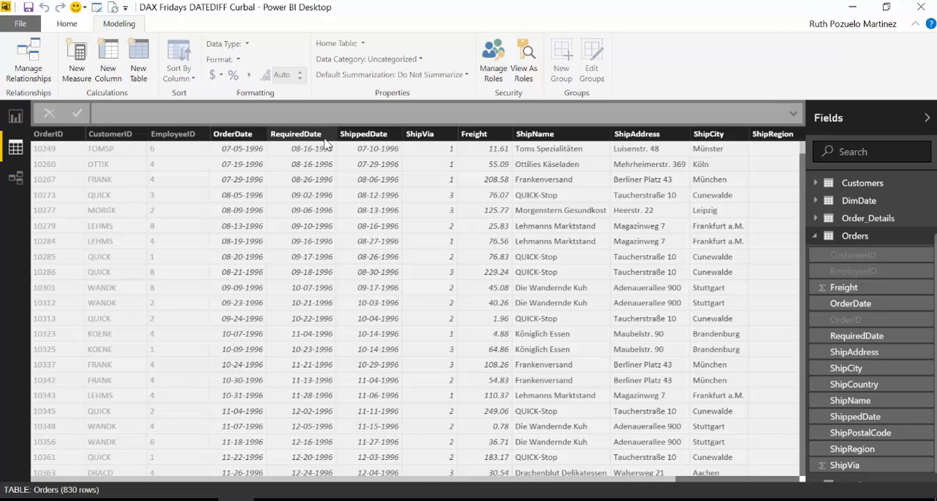
mouse_move(364, 133)
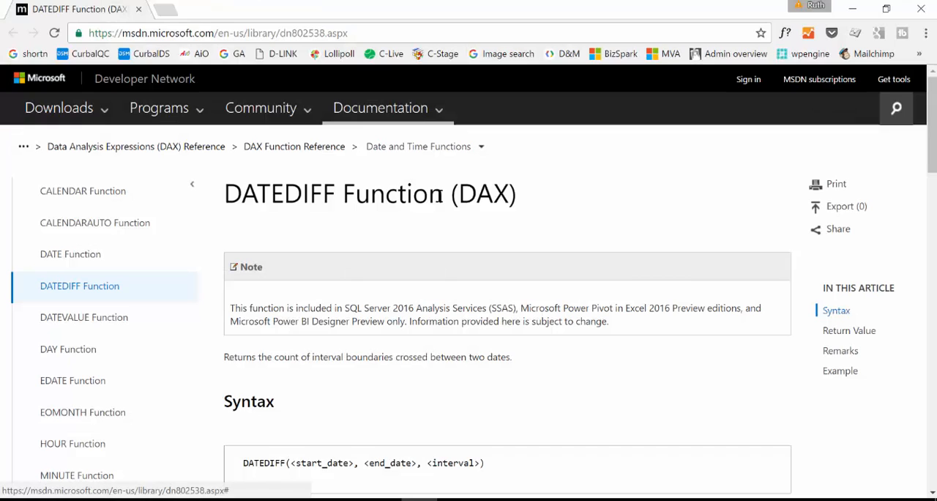
mouse_move(371, 142)
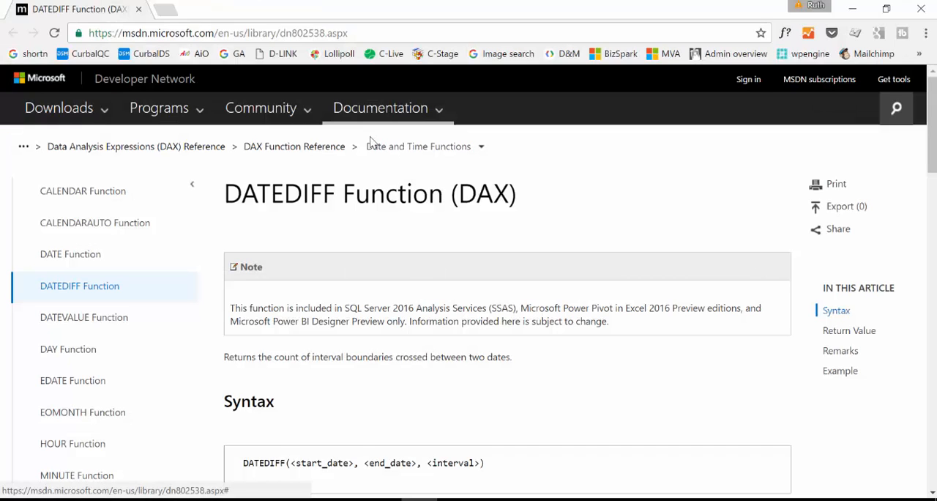
mouse_move(469, 346)
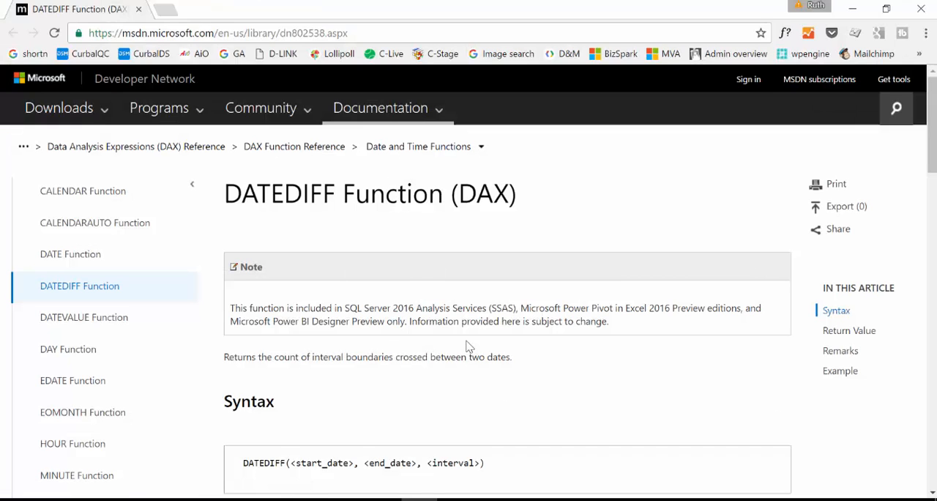
mouse_move(332, 318)
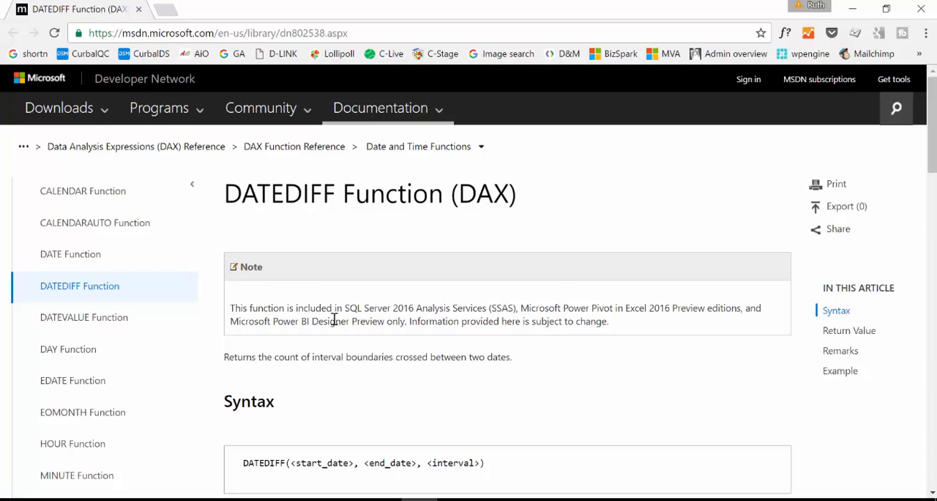
Step: Scroll through the DATEDIFF reference page, highlighting the syntax and parameter text
scroll(down, 3)
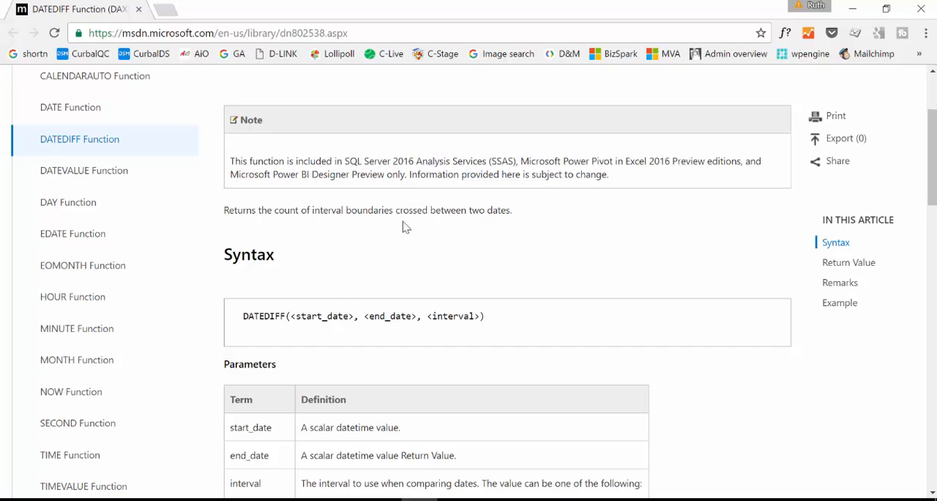
mouse_move(347, 167)
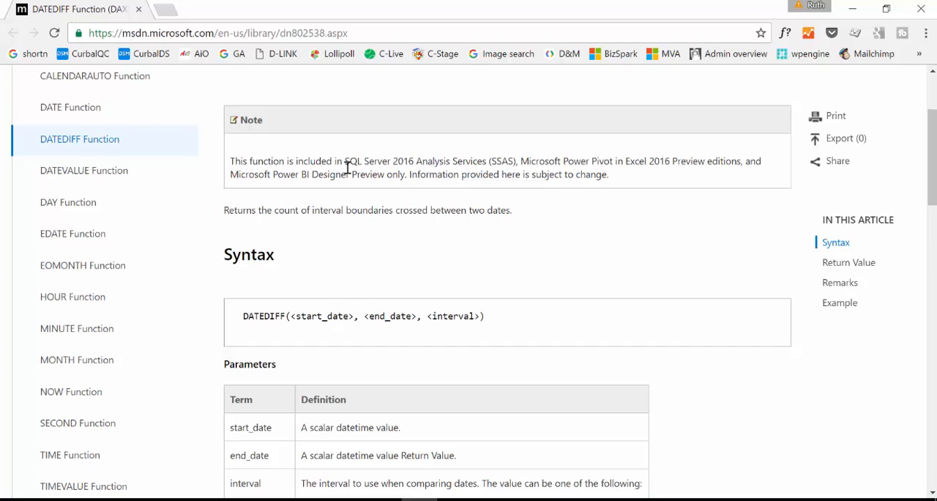
mouse_move(585, 293)
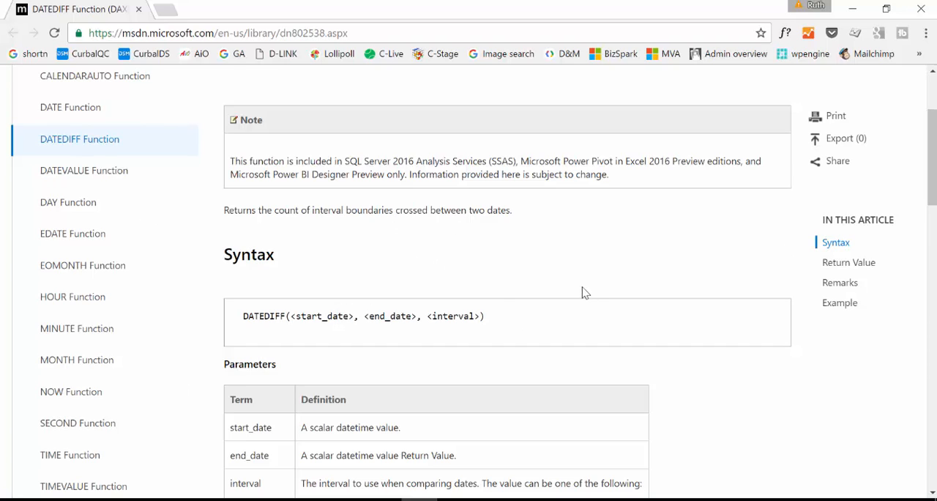
scroll(up, 3)
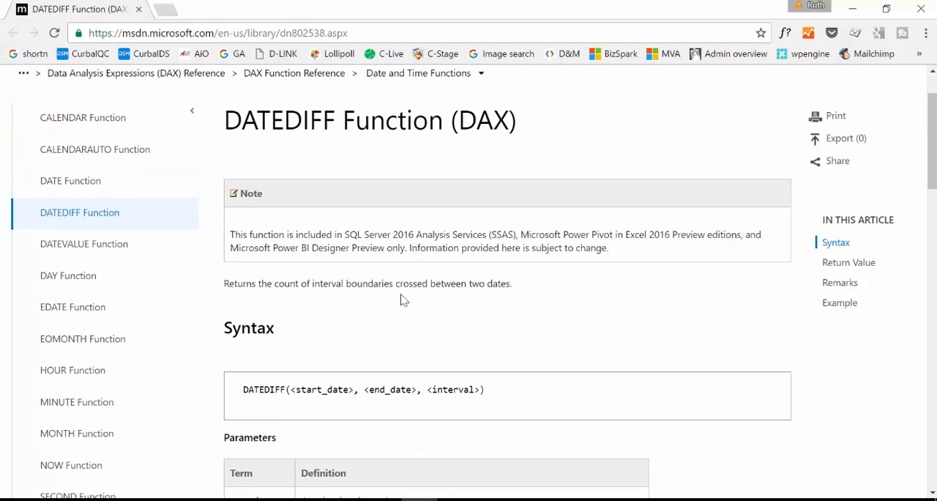
mouse_move(573, 299)
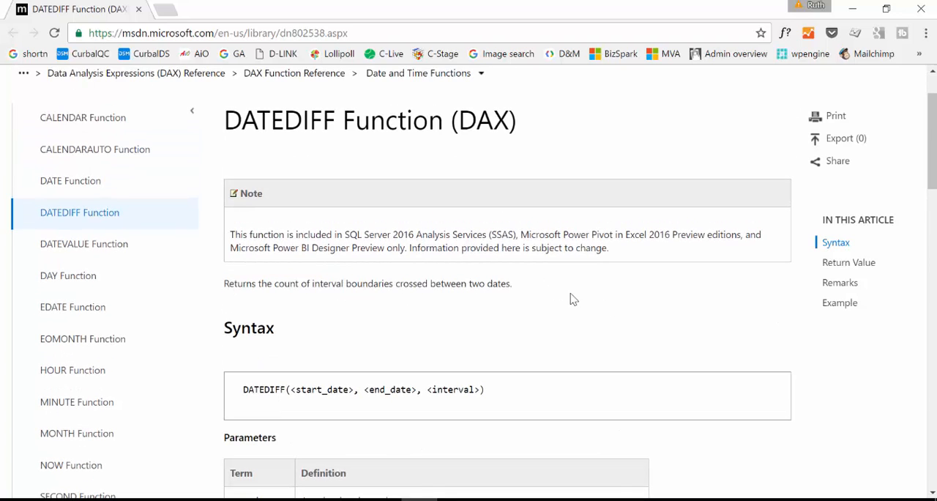
mouse_move(256, 327)
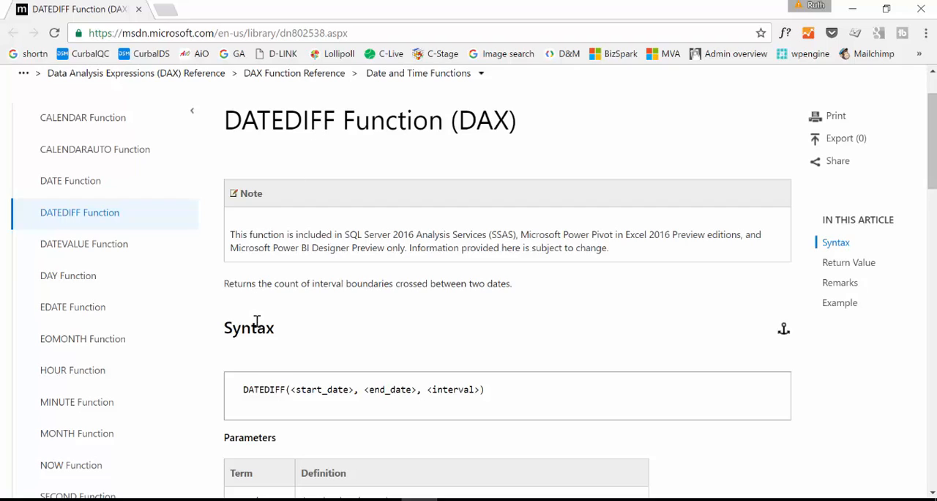
mouse_move(257, 319)
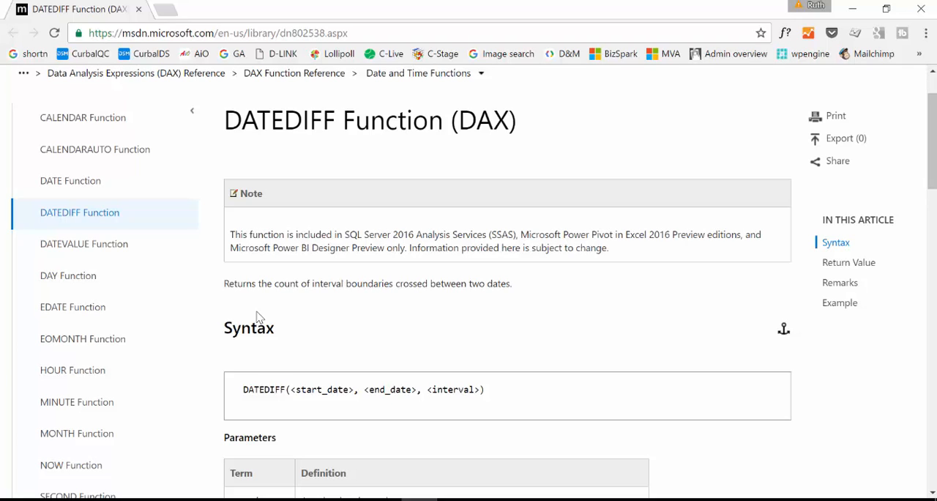
scroll(down, 3)
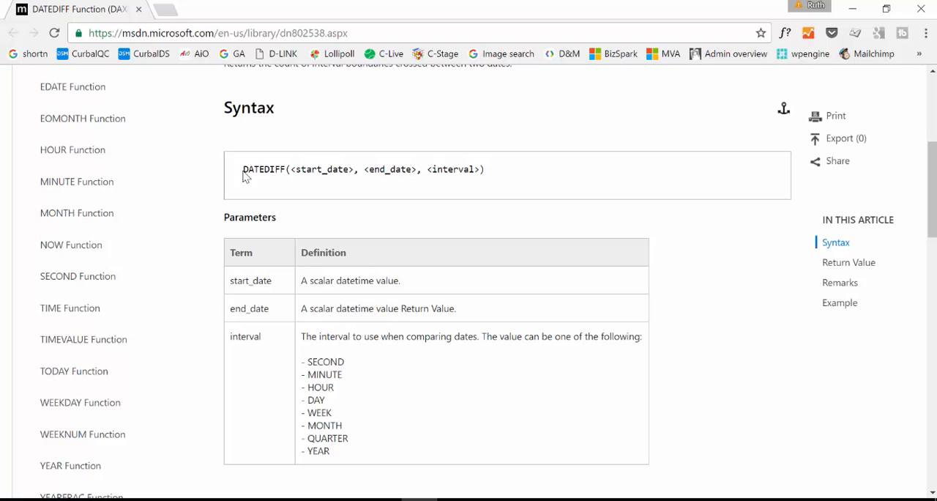
mouse_move(251, 166)
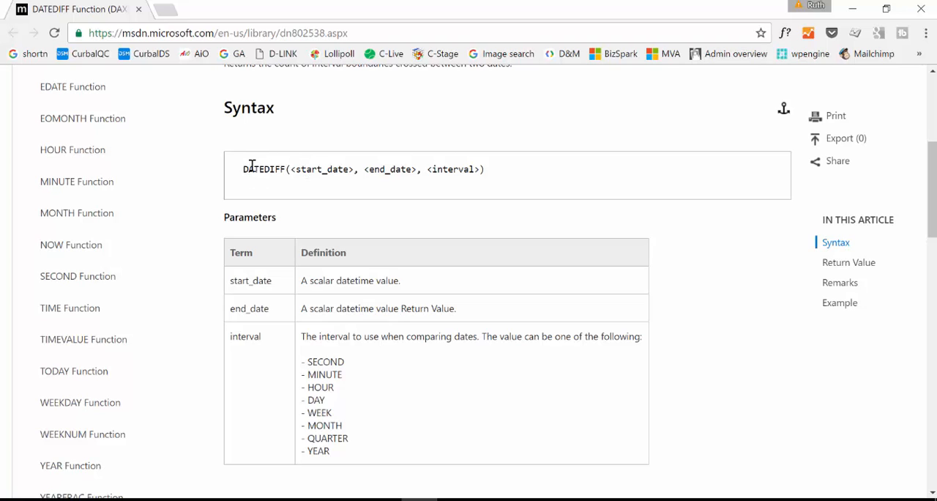
drag(243, 169, 362, 169)
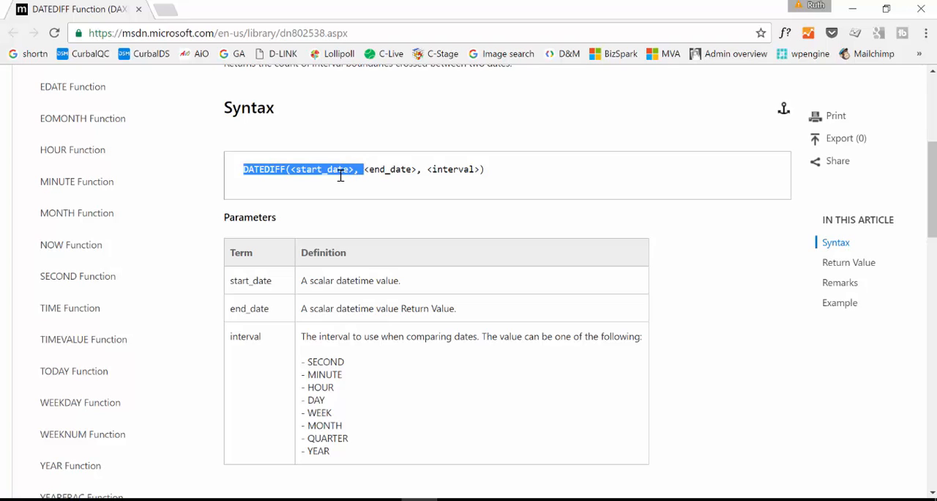
mouse_move(342, 173)
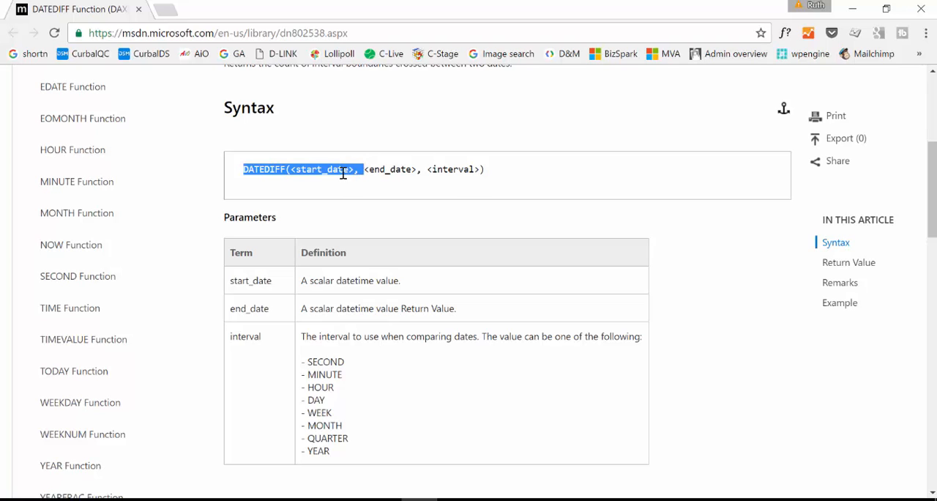
scroll(down, 3)
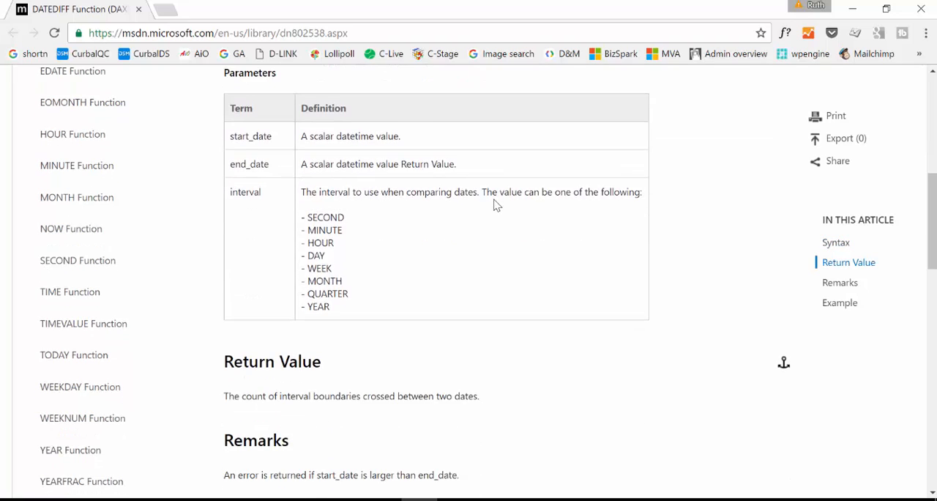
scroll(down, 3)
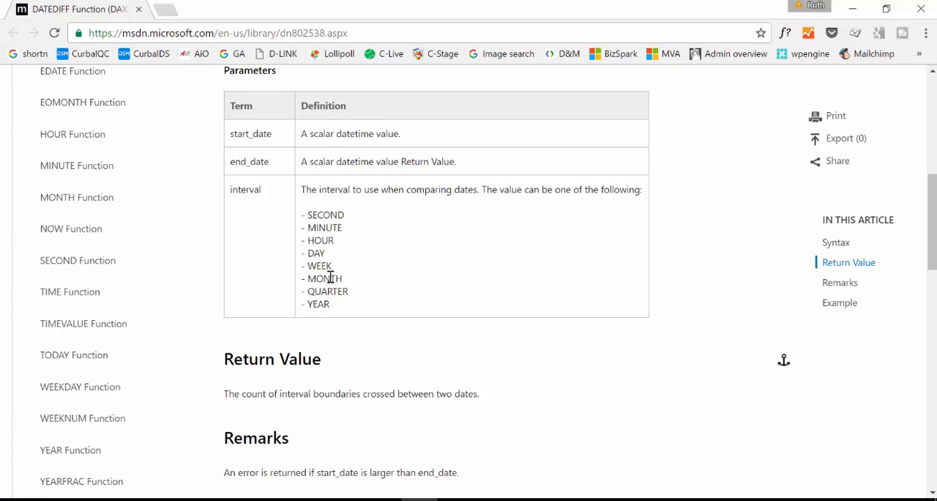
mouse_move(286, 215)
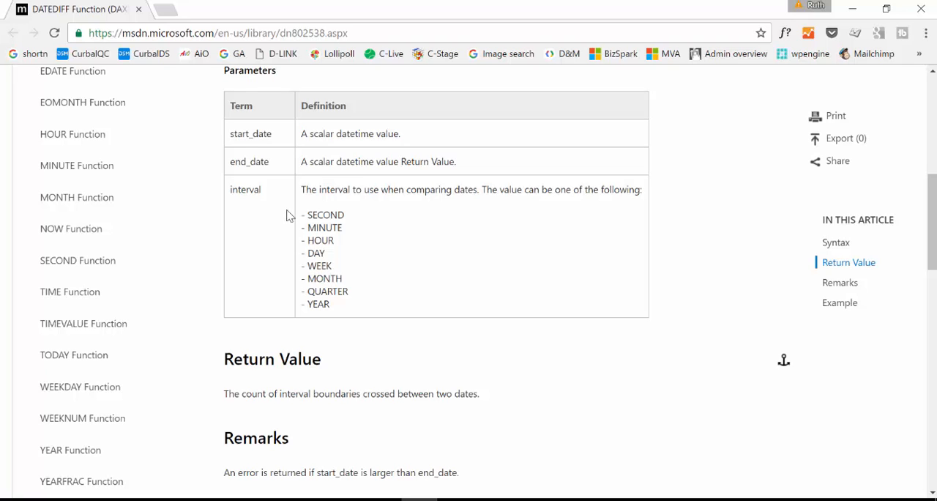
scroll(down, 3)
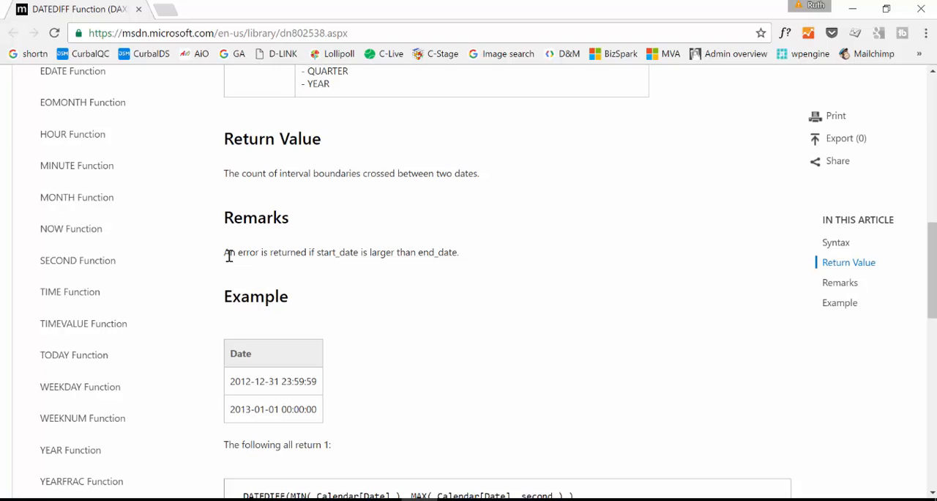
drag(223, 252, 459, 252)
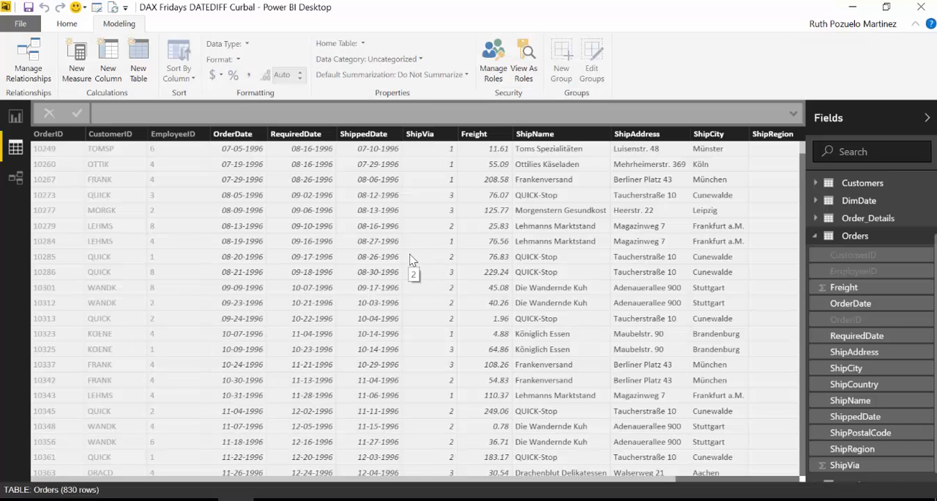
mouse_move(280, 177)
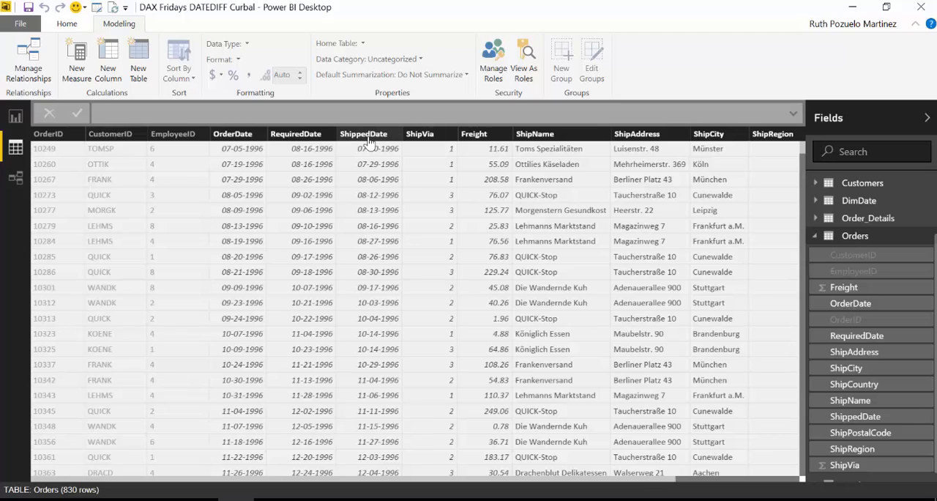
mouse_move(366, 148)
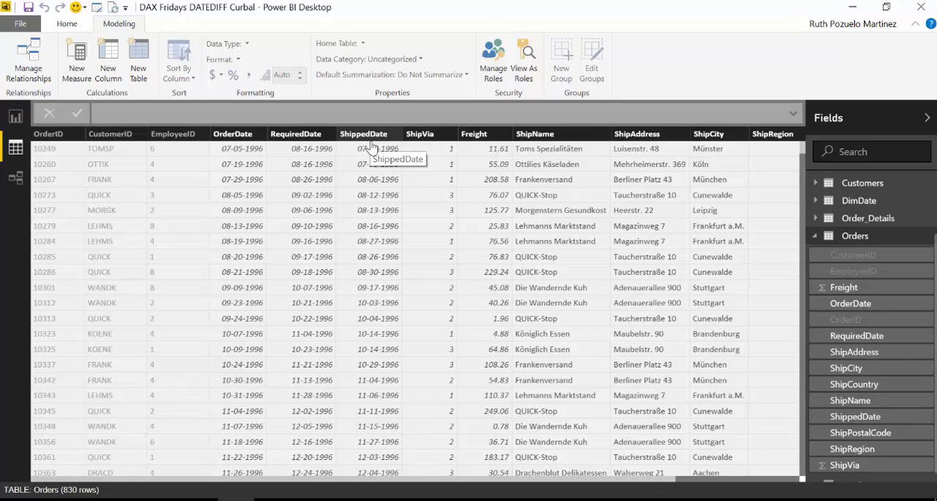
mouse_move(374, 146)
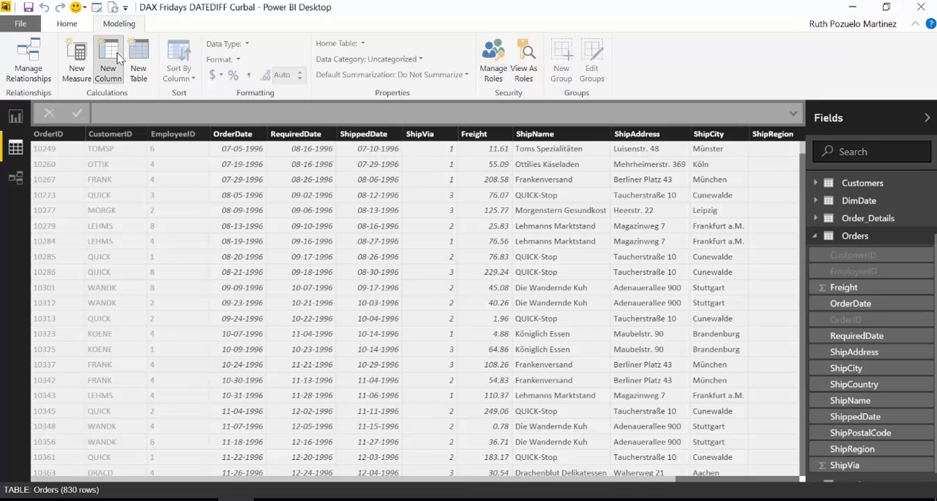
Step: Add column Diff OrderShip Date (Days) = DATEDIFF(Orders[OrderDate], Orders[ShippedDate], DAY)
click(107, 58)
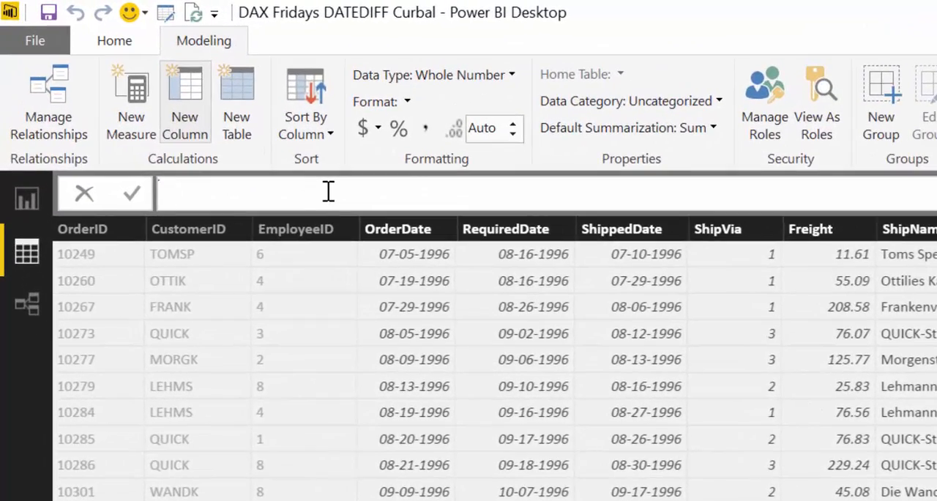
mouse_move(185, 103)
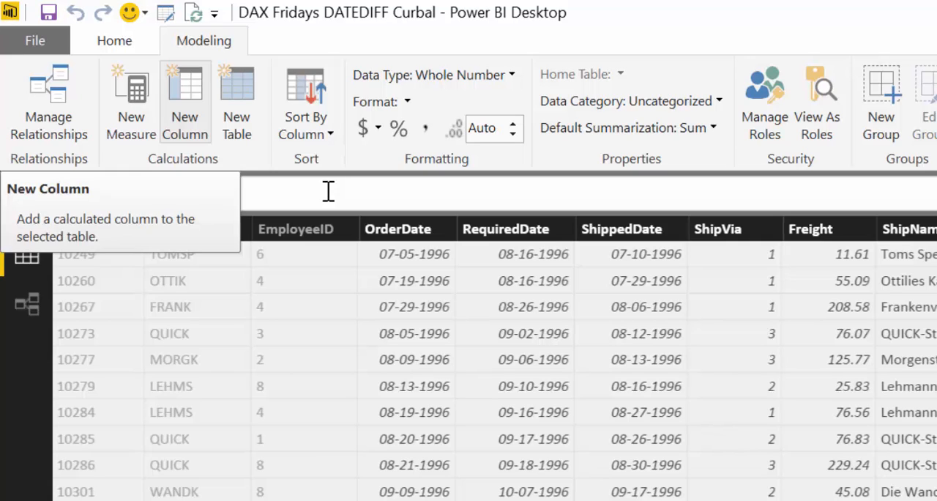
text(Diff)
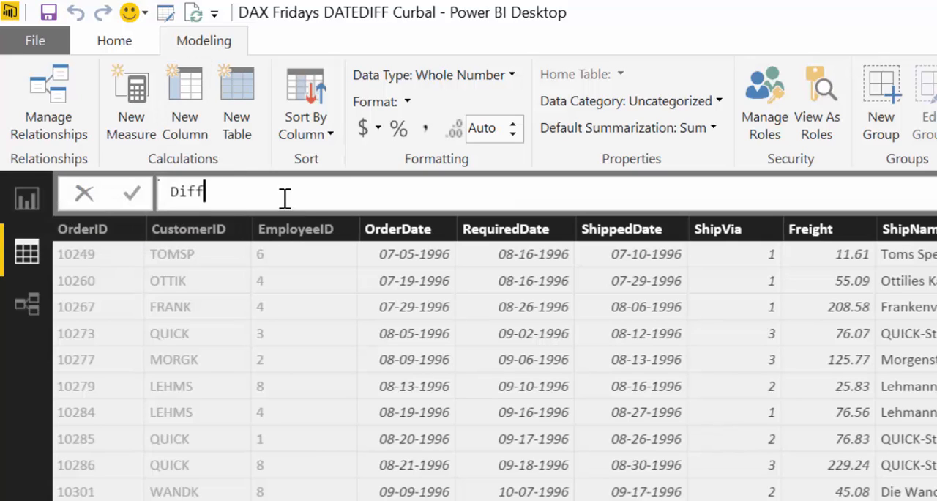
text(Order)
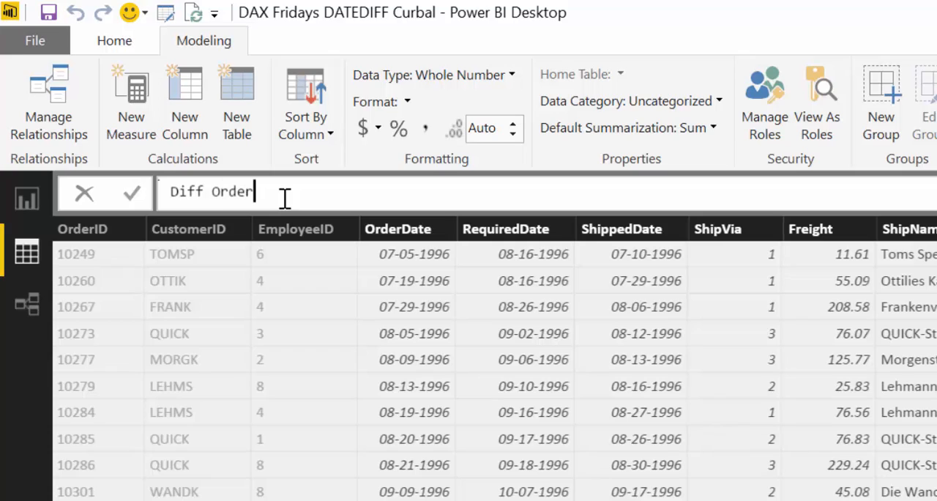
text(Ship)
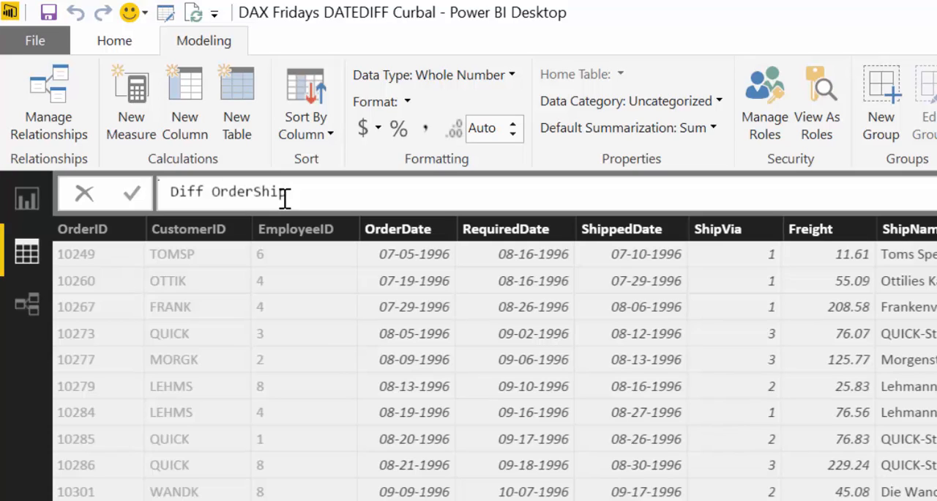
text(Date =)
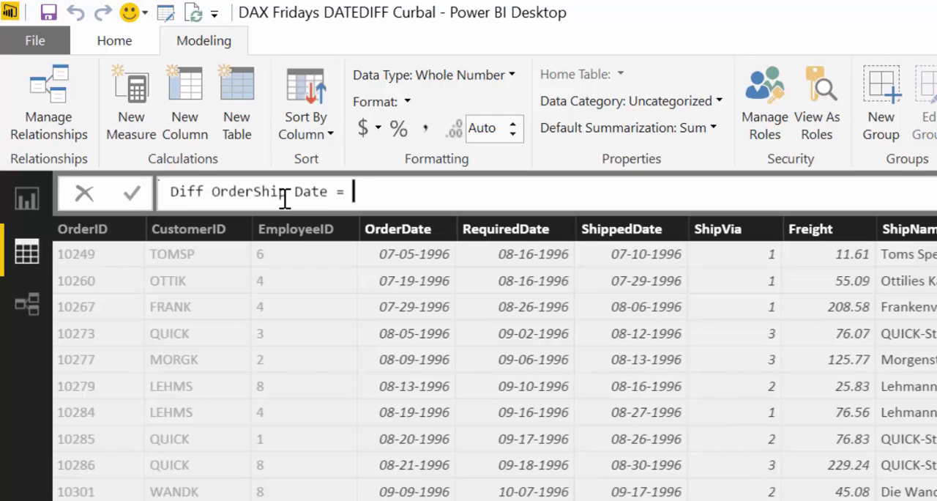
text(Dif)
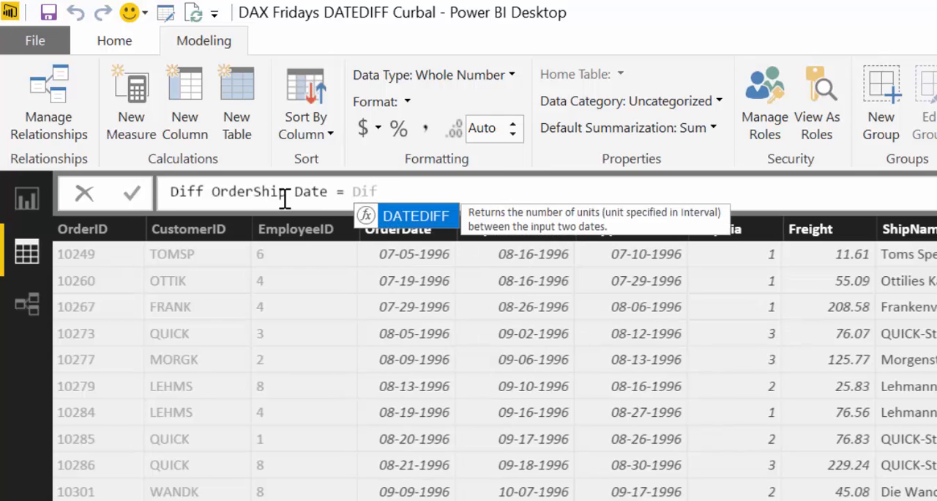
text(DATEDIFF()
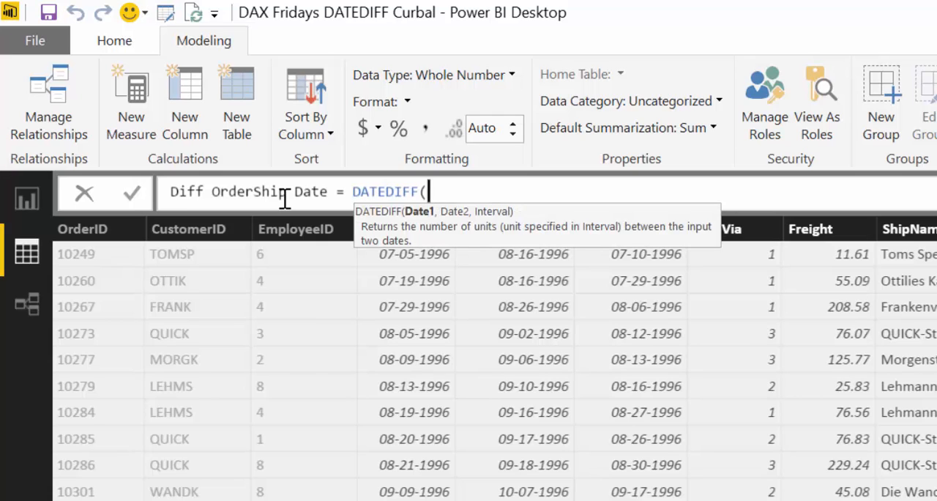
text(oe)
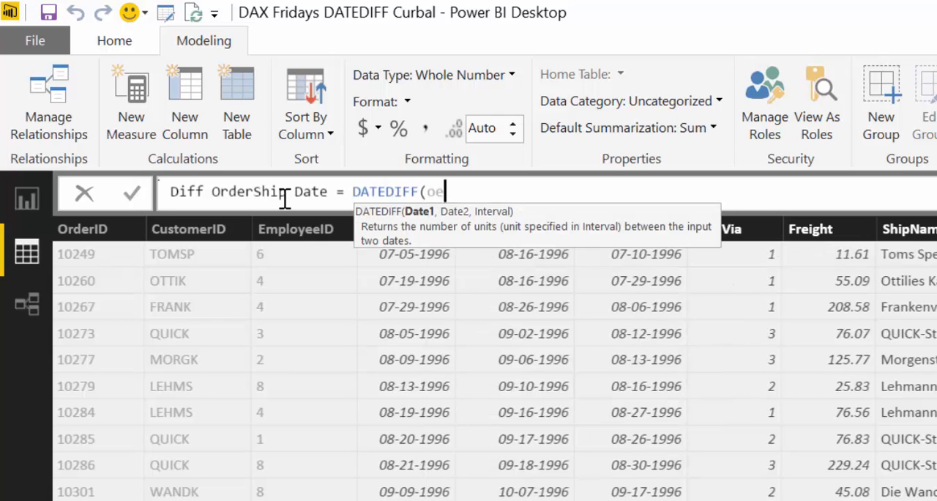
text(Orders[OrderDate])
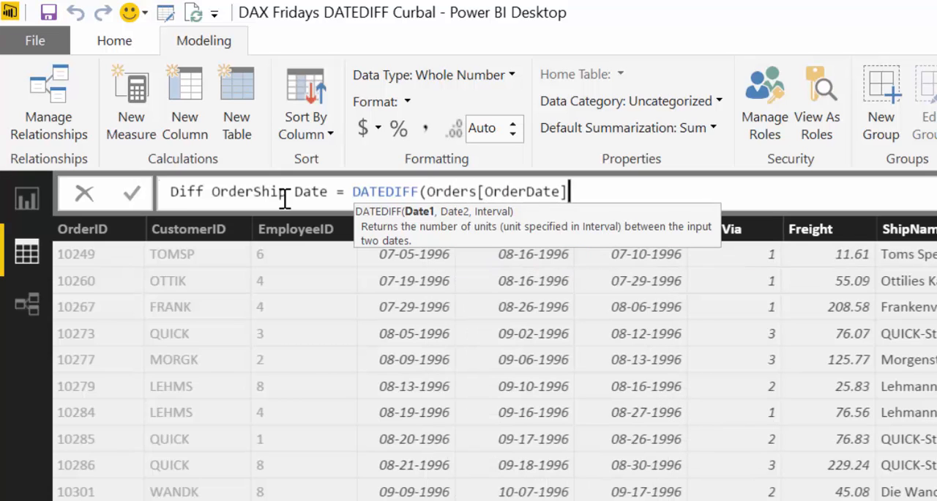
text(,sh)
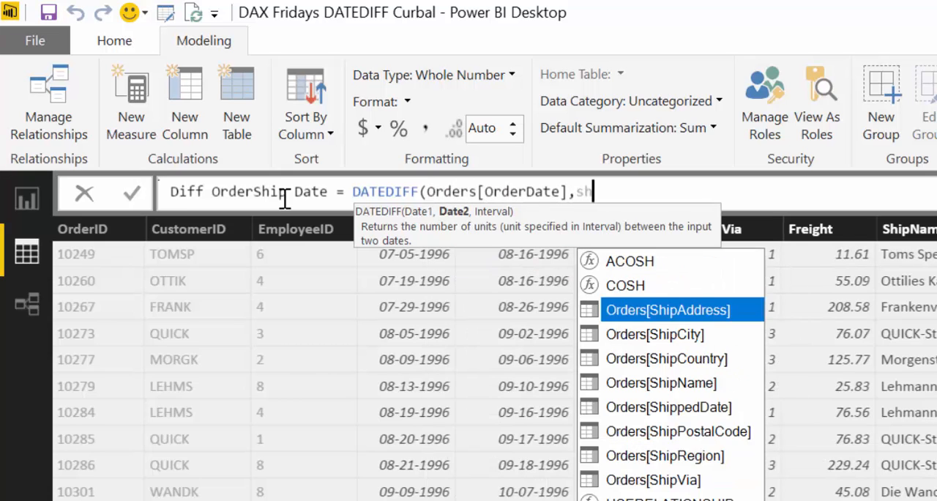
text(ippedDate],)
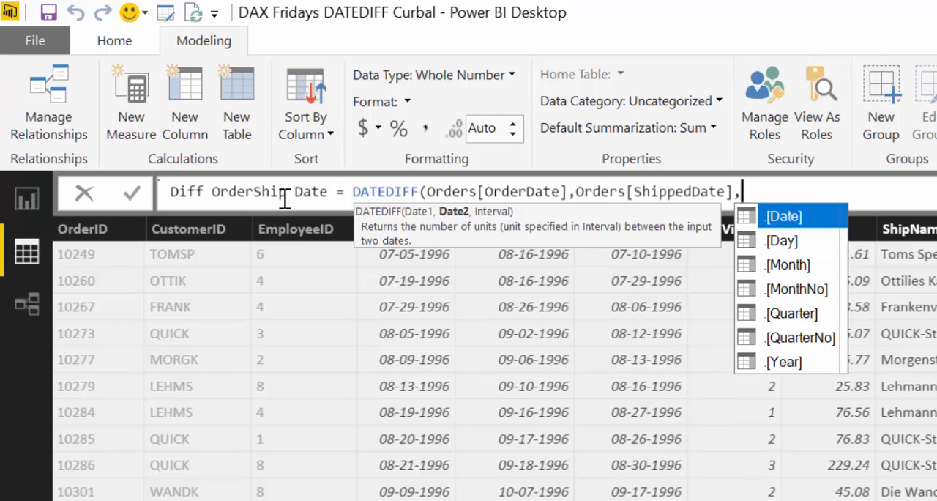
text(da)
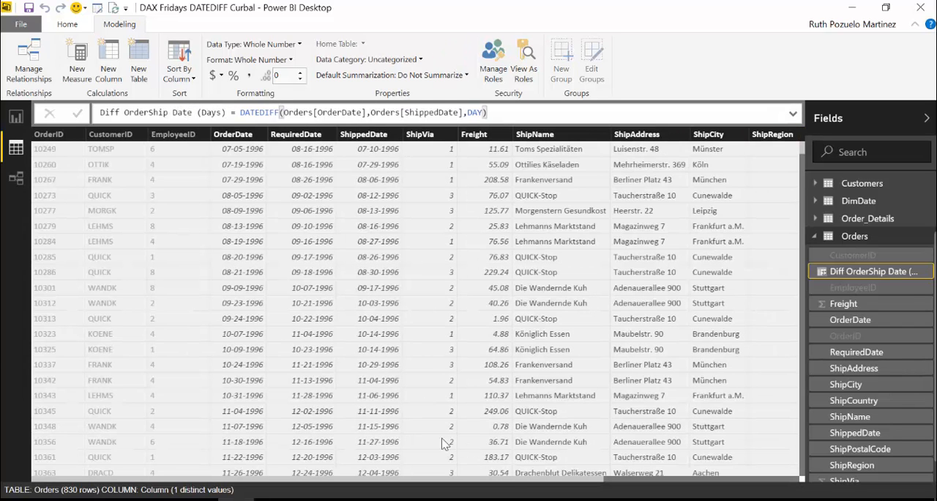
Step: Type Diff ReqShipped (days) = DATEDIFF(Orders[RequiredDate], Orders[ShippedDate], DAY in a new column
scroll(right, 3)
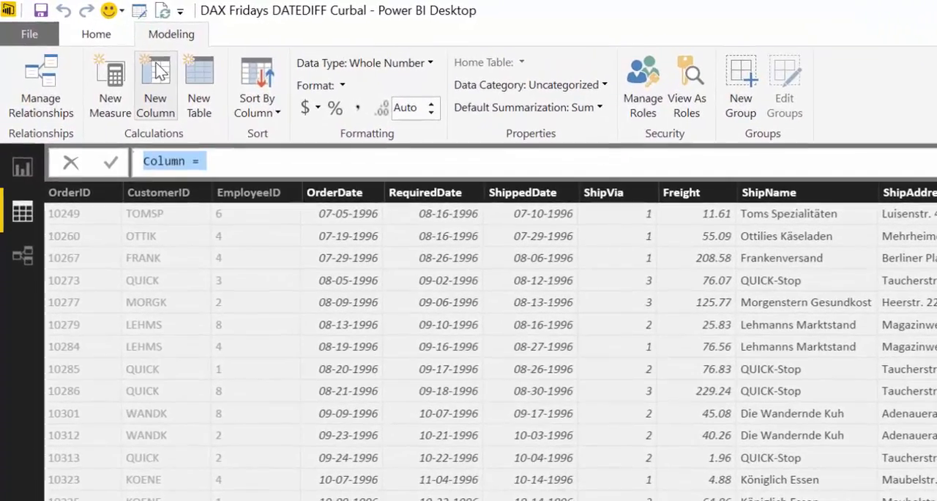
text(D)
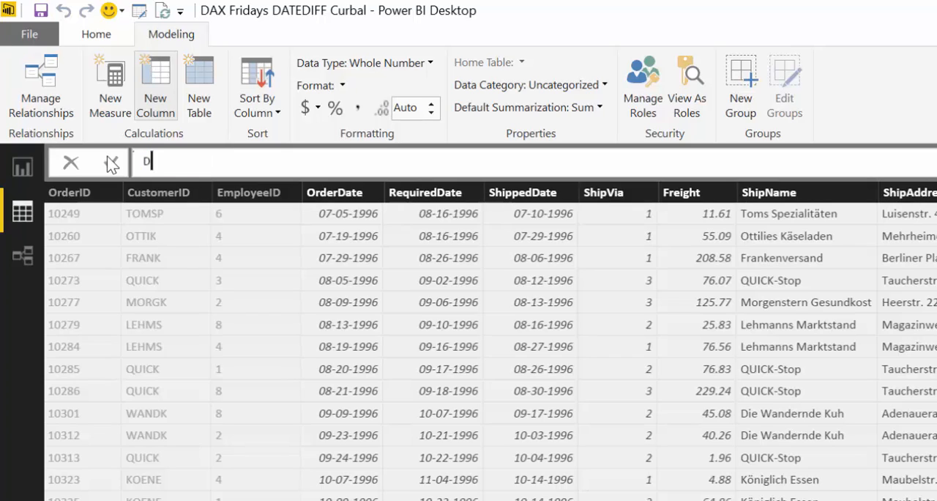
text(iff Re)
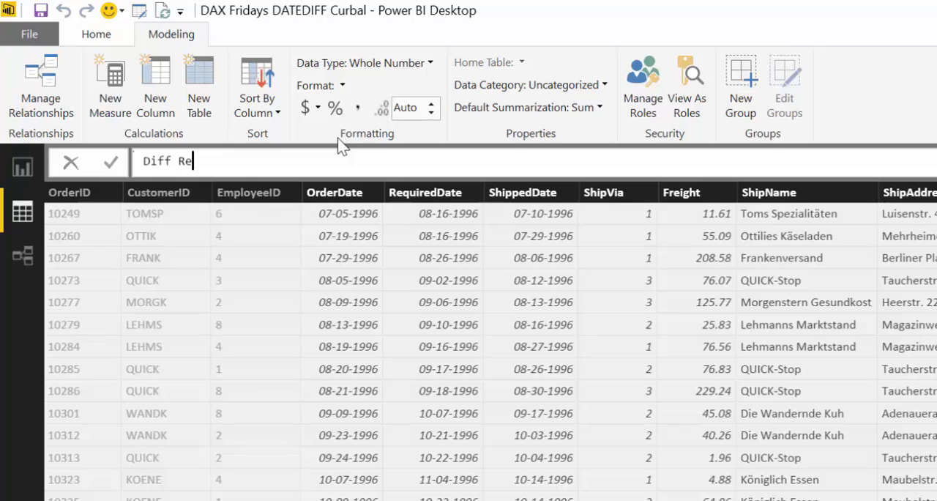
text(q)
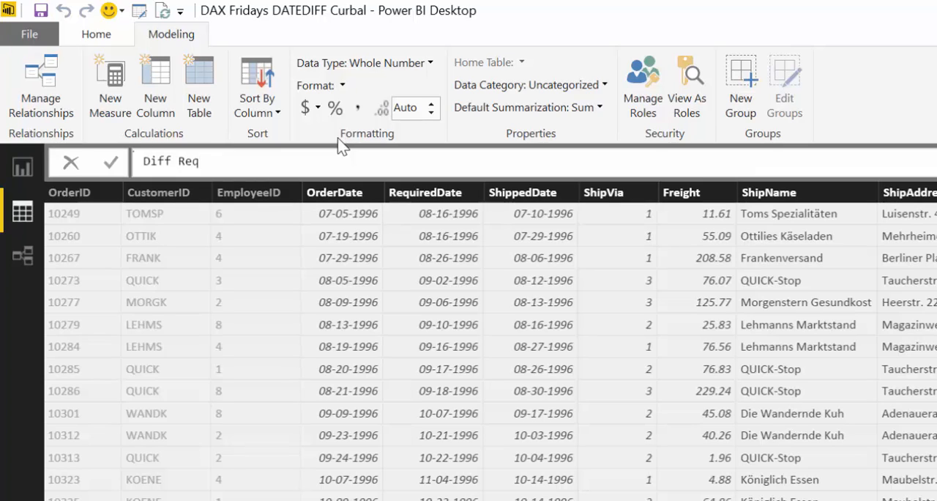
text(Shipp)
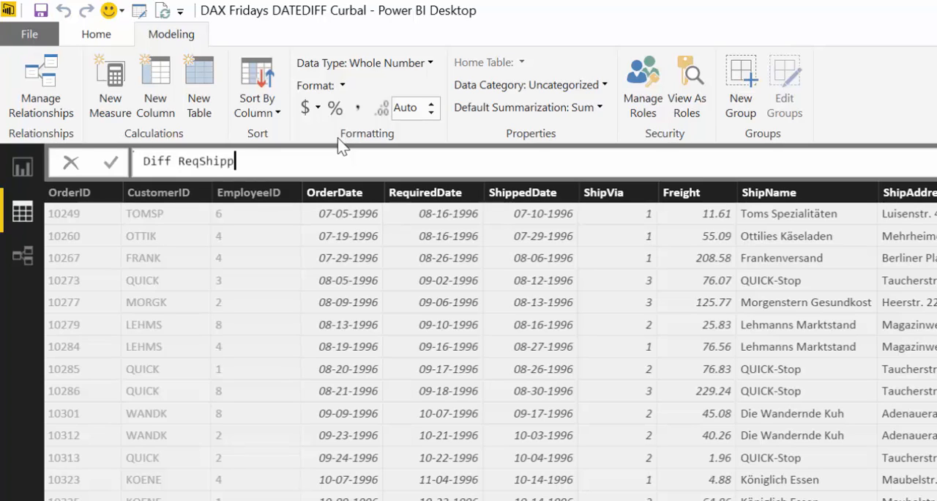
text(ed)
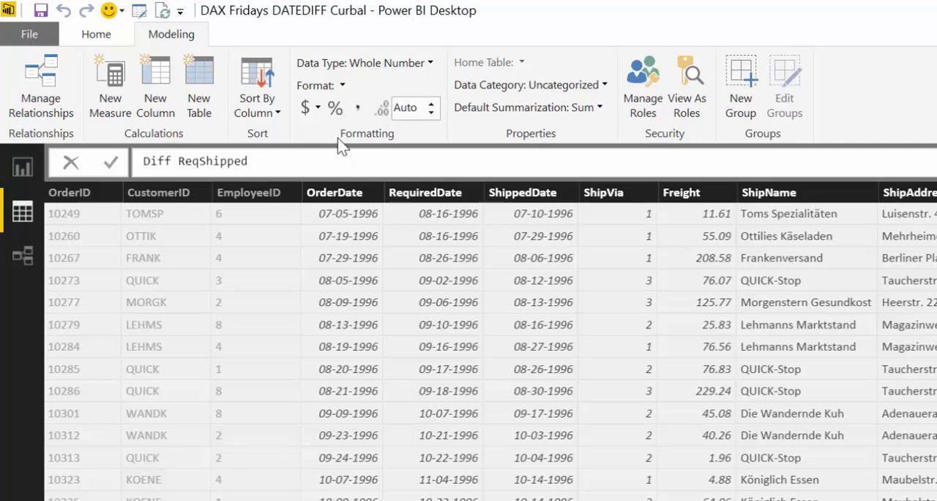
text((days) = DATEDIFF()
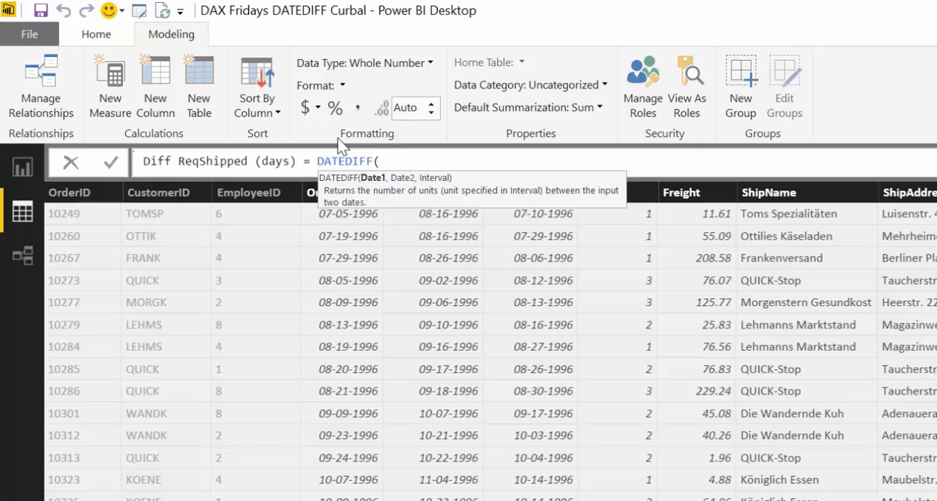
text(req)
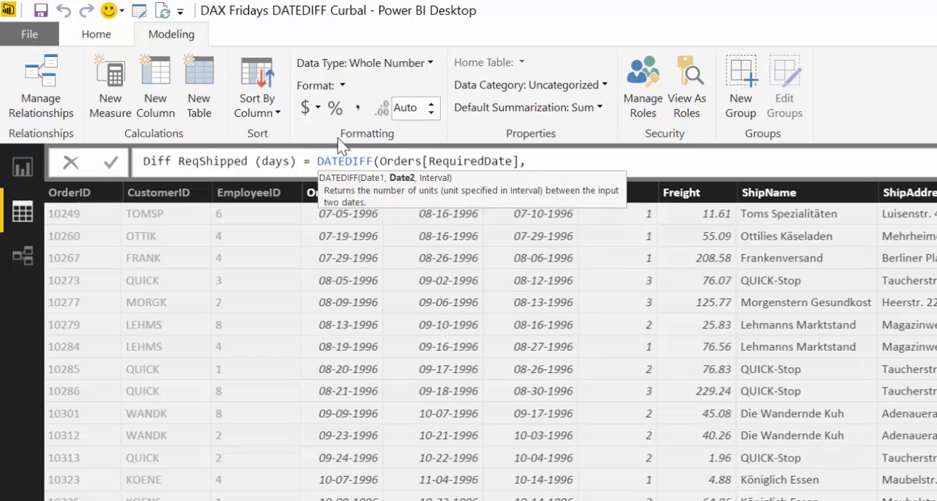
text(orderda)
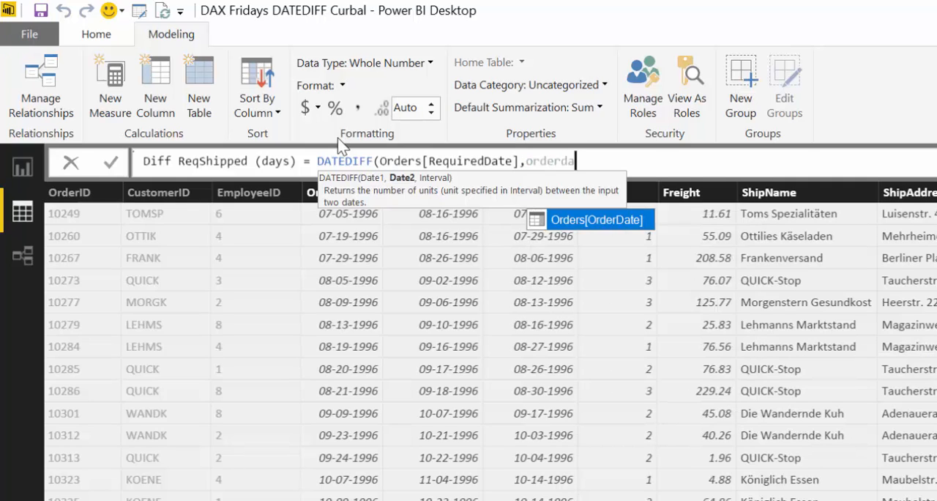
key(backspace)
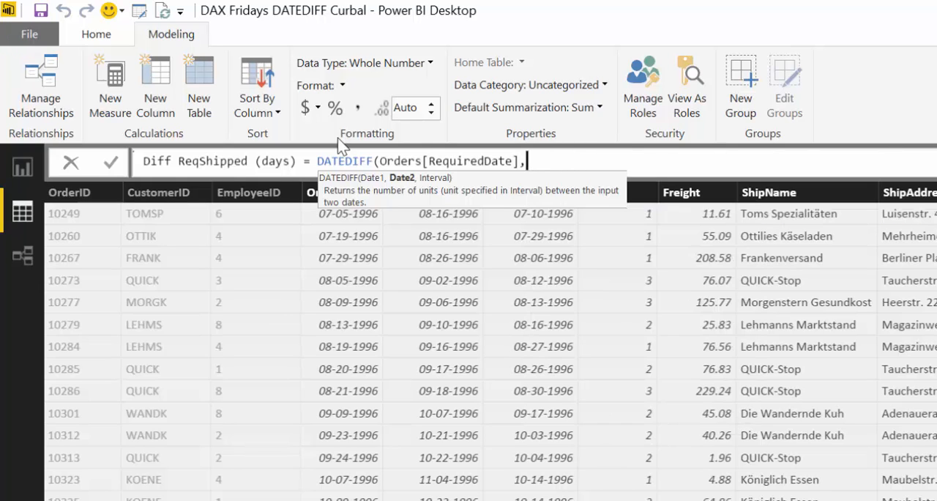
text(ship)
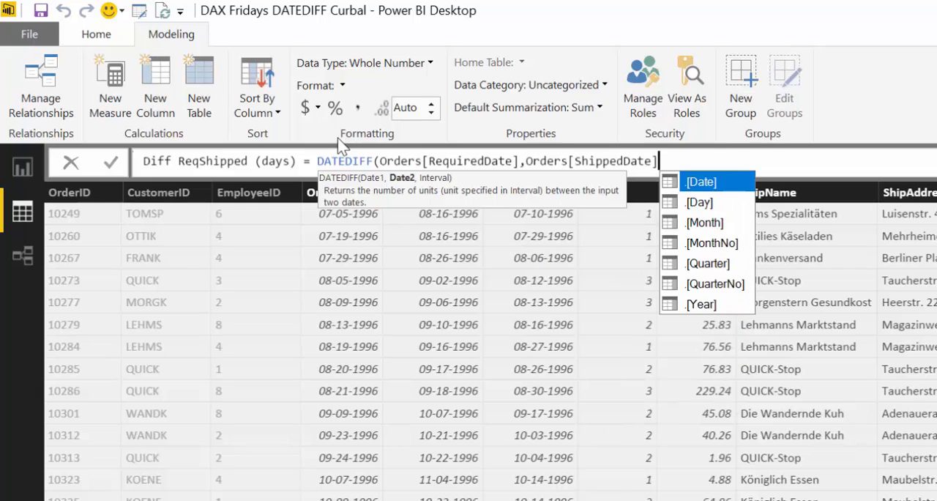
text(,day)
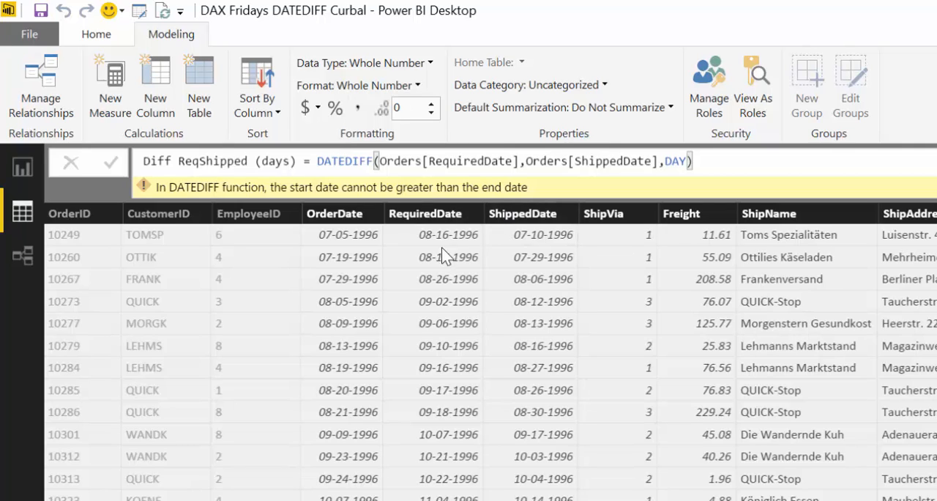
mouse_move(545, 255)
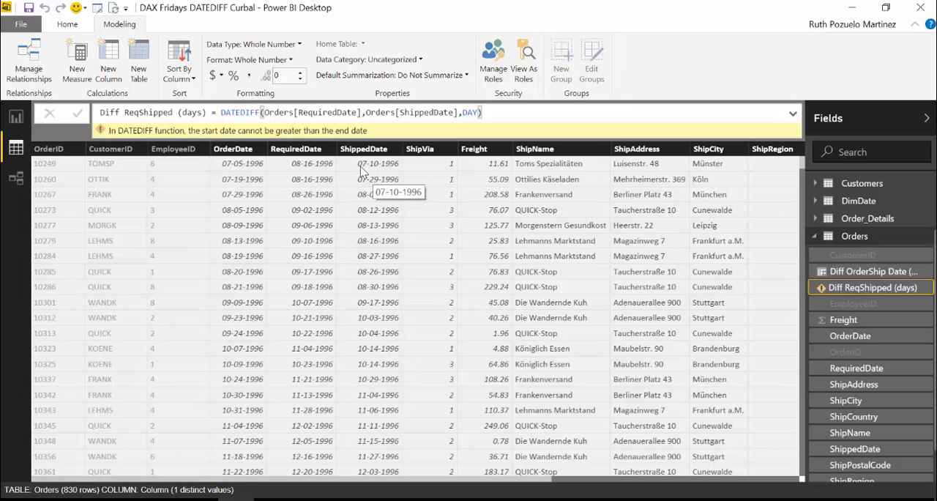
mouse_move(367, 170)
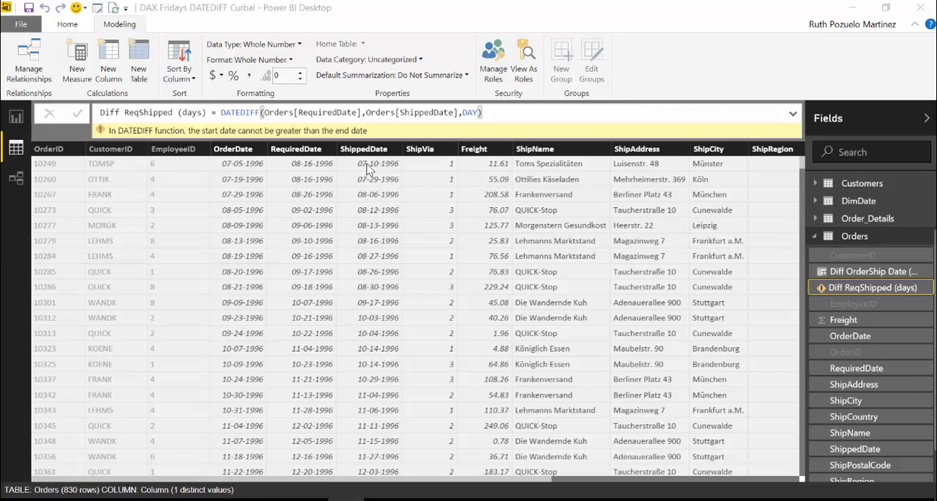
mouse_move(378, 163)
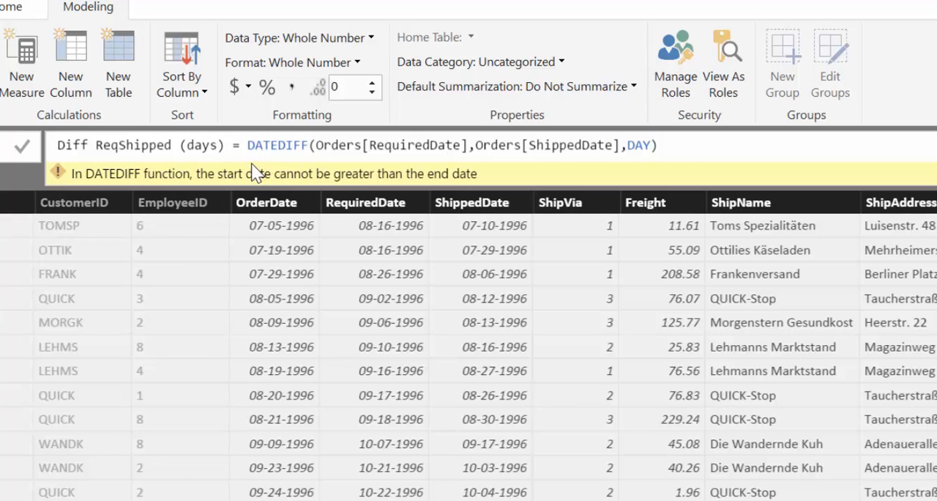
Step: Wrap the formula in SWITCH(TRUE()), returning -1*DATEDIFF when RequiredDate < ShippedDate
text(swi)
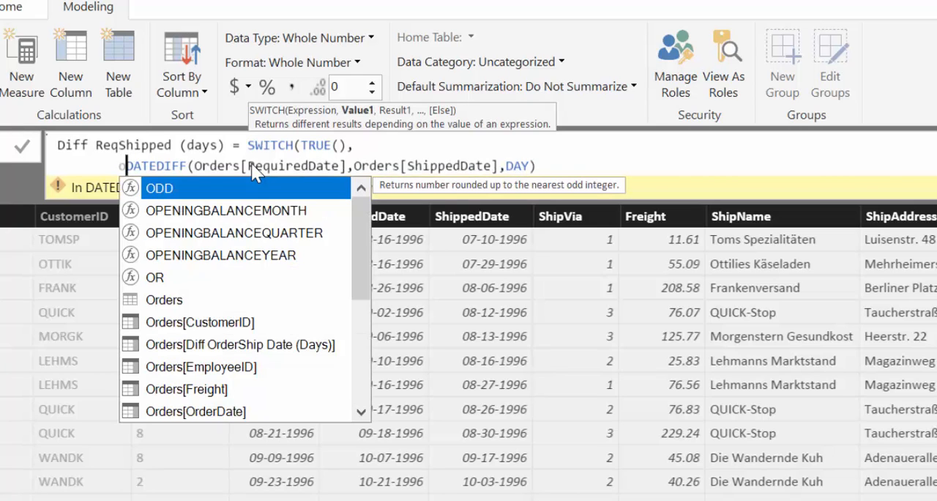
text(redDate])
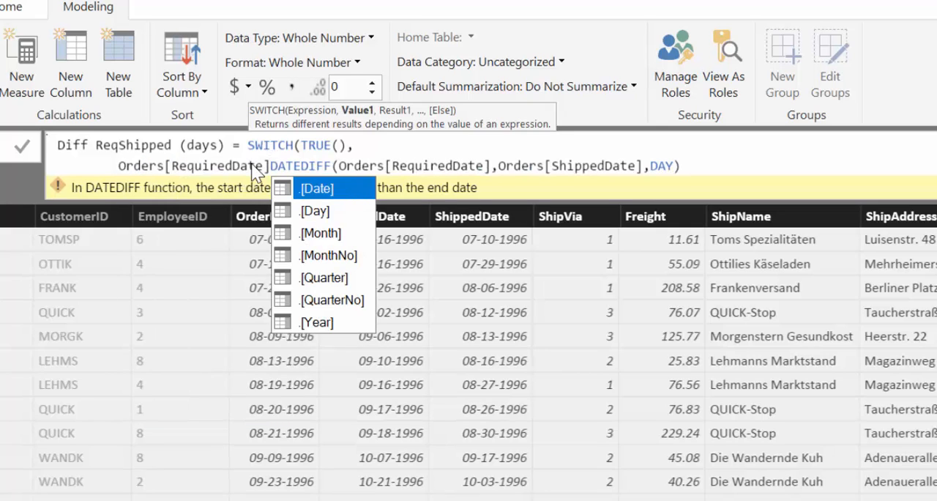
text(<)
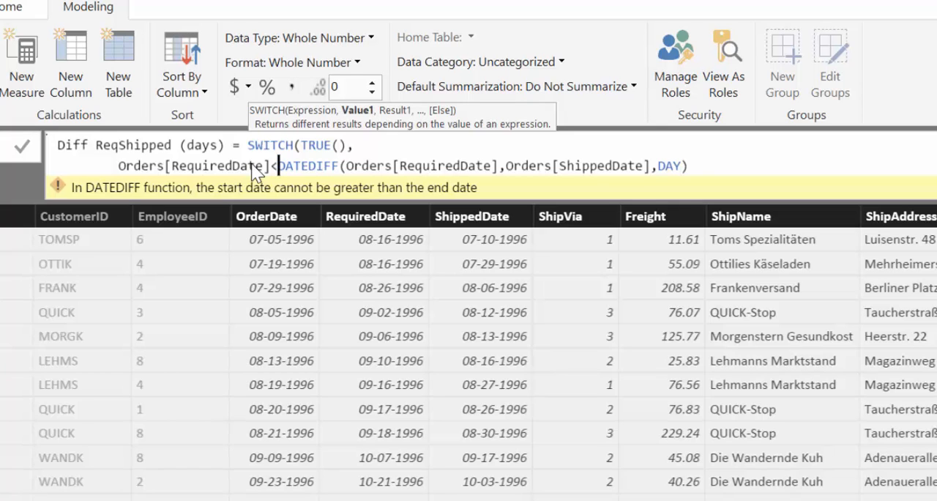
text(shipp)
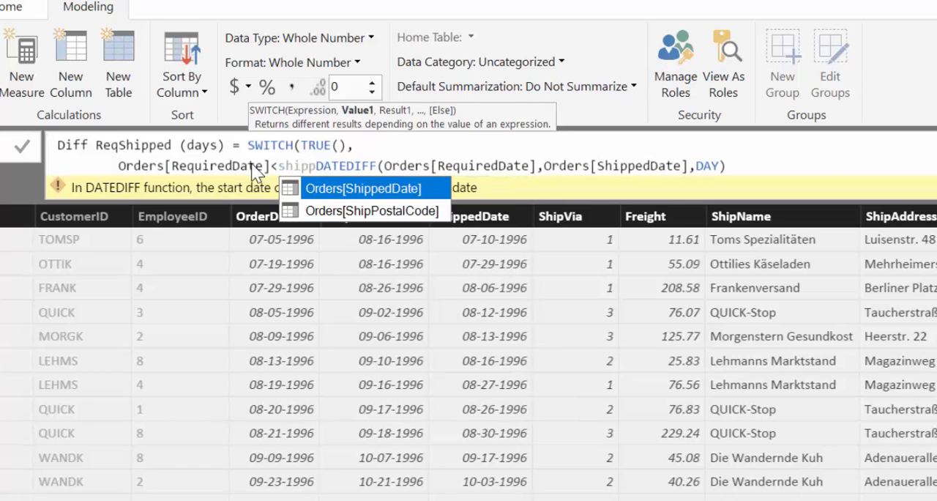
click(363, 188)
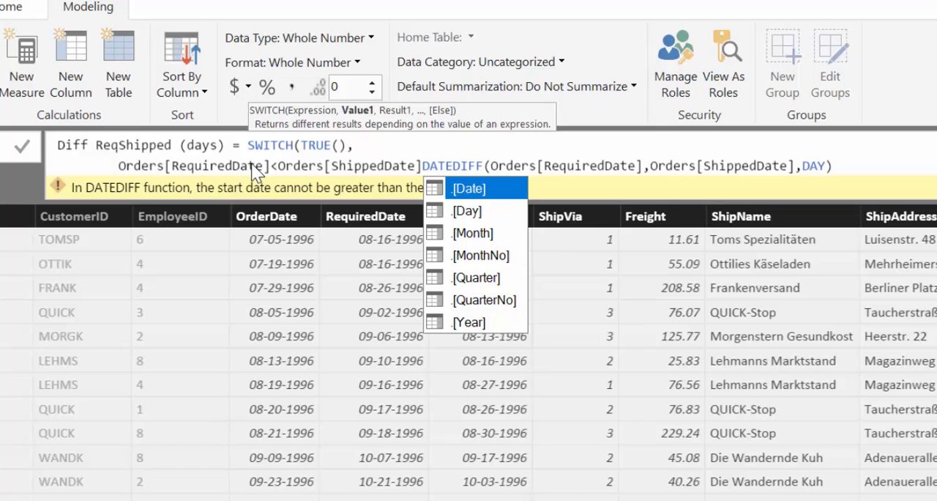
text(,)
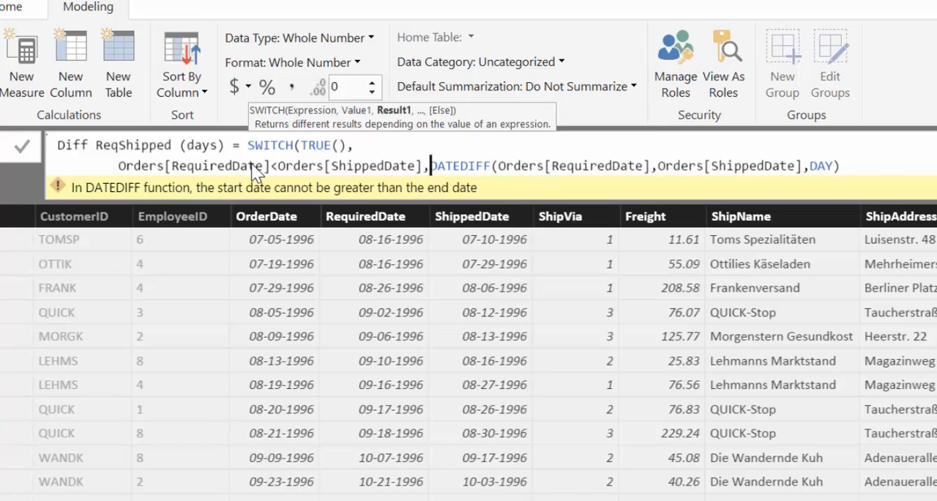
text(1)
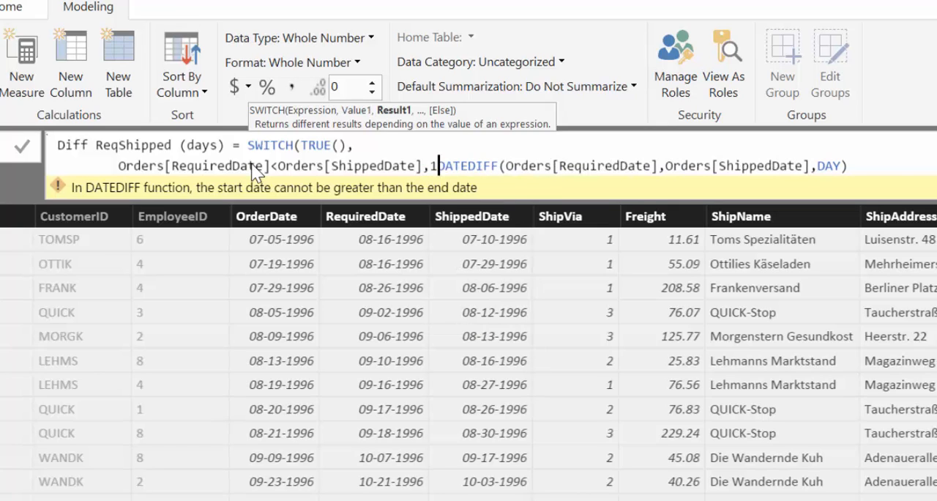
text(*)
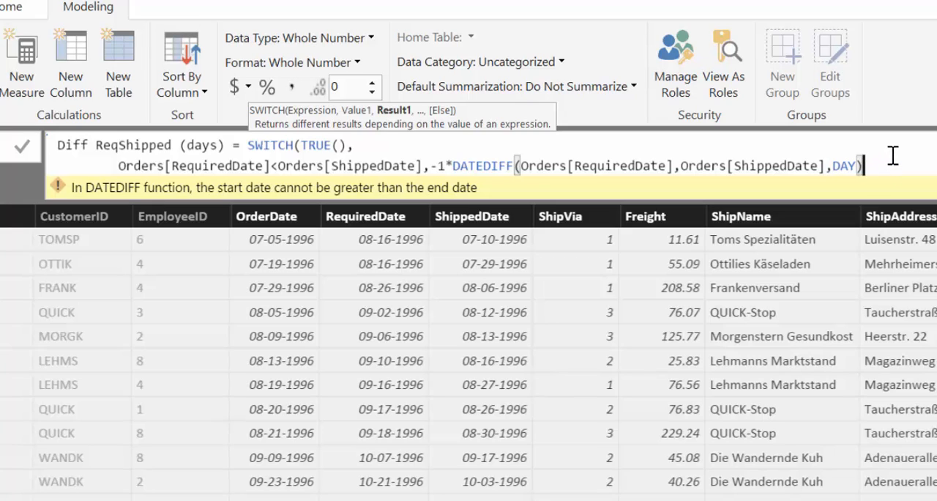
text(,)
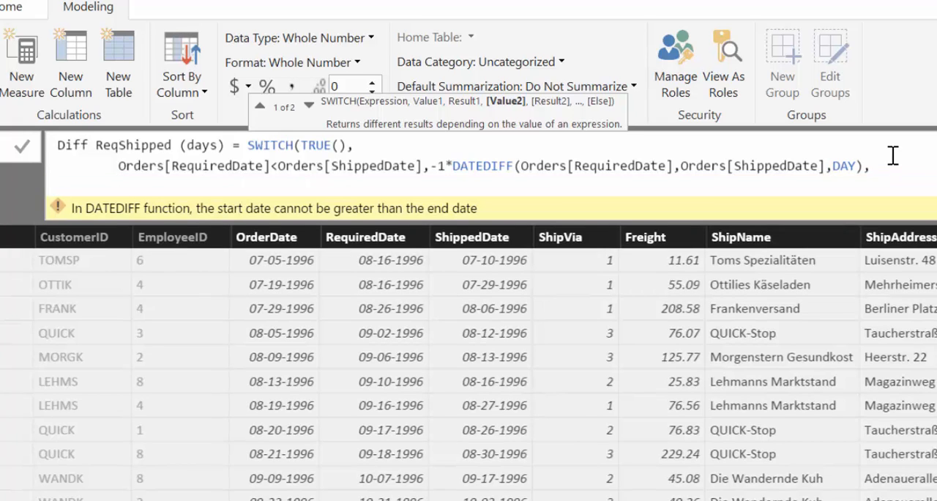
Step: Add a RequiredDate > ShippedDate branch with DATEDIFF(ShippedDate, RequiredDate, DAY) and default 0
text(re)
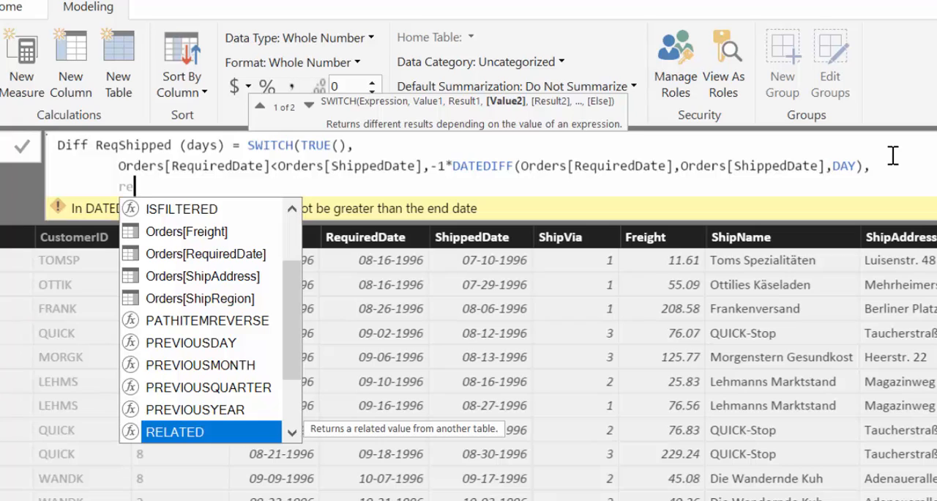
text(Orders[RequiredDate])
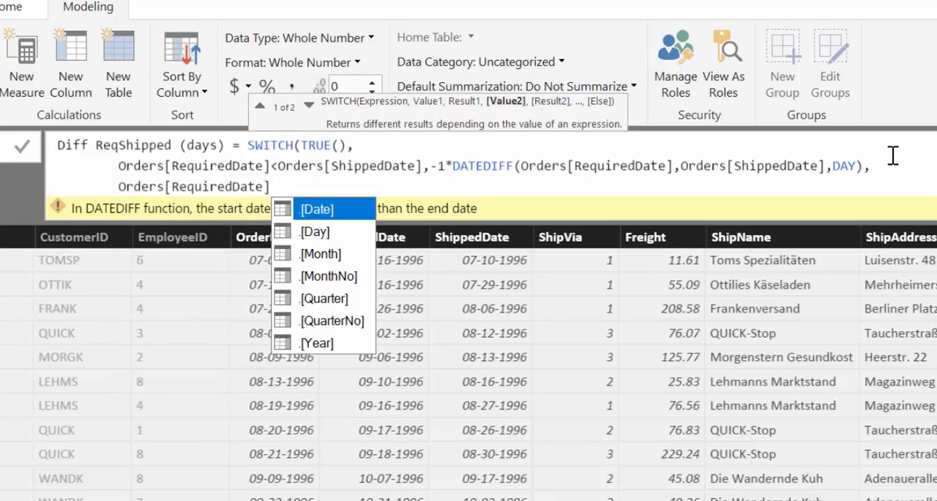
text(>or)
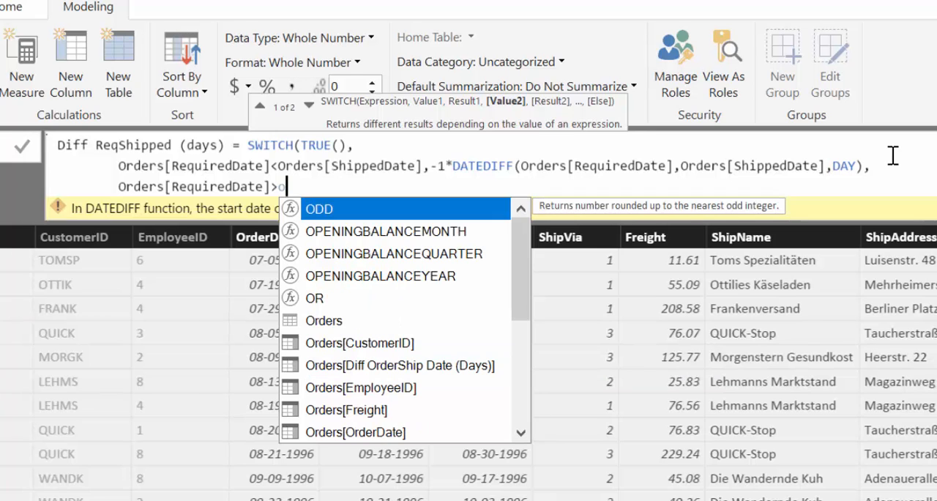
text(shi)
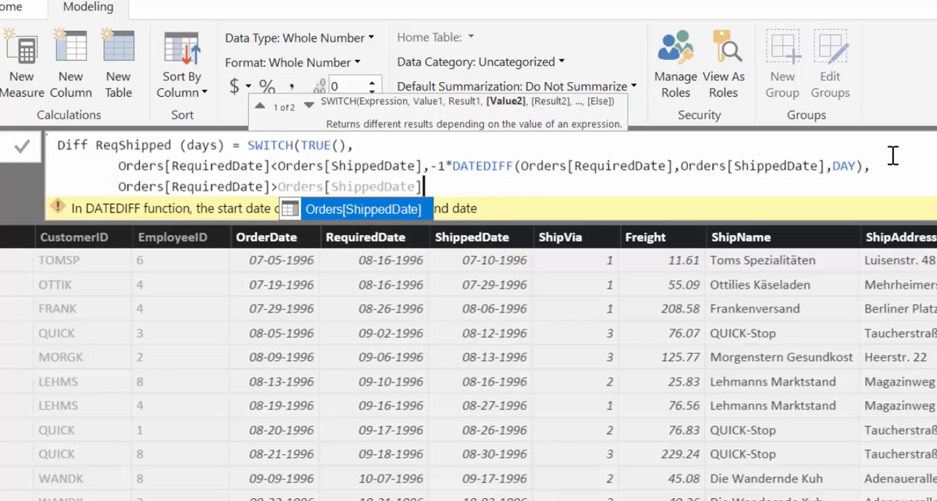
text(.)
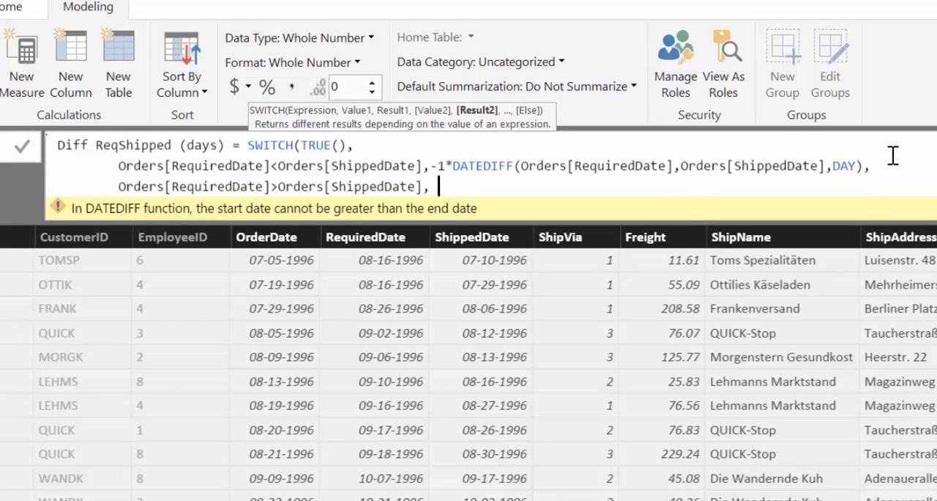
text(da)
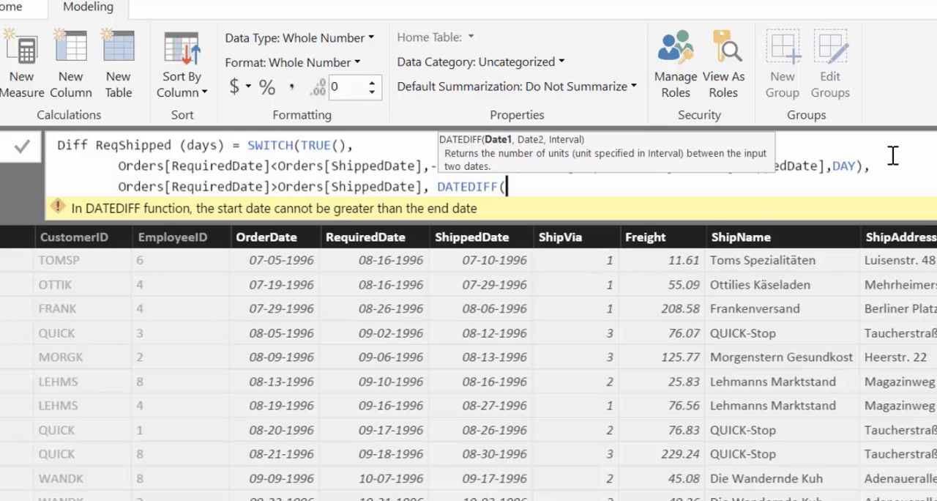
text(shi)
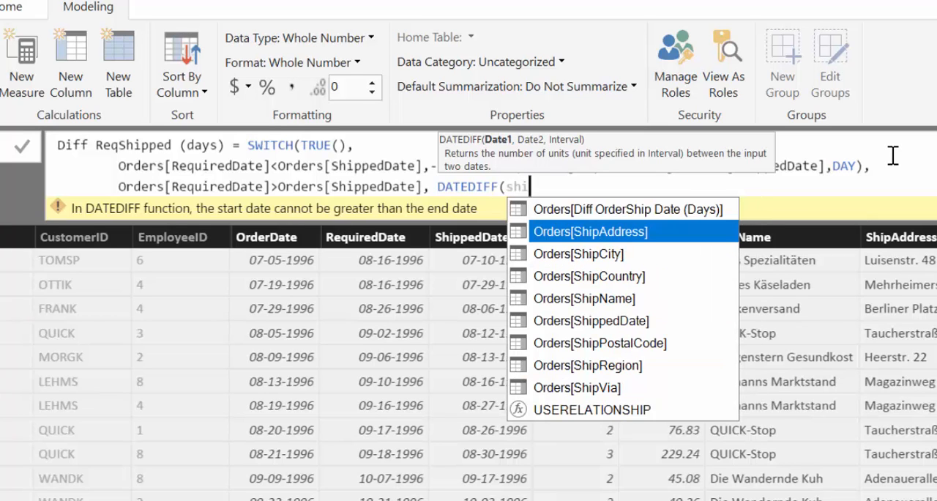
text(ppedDate])
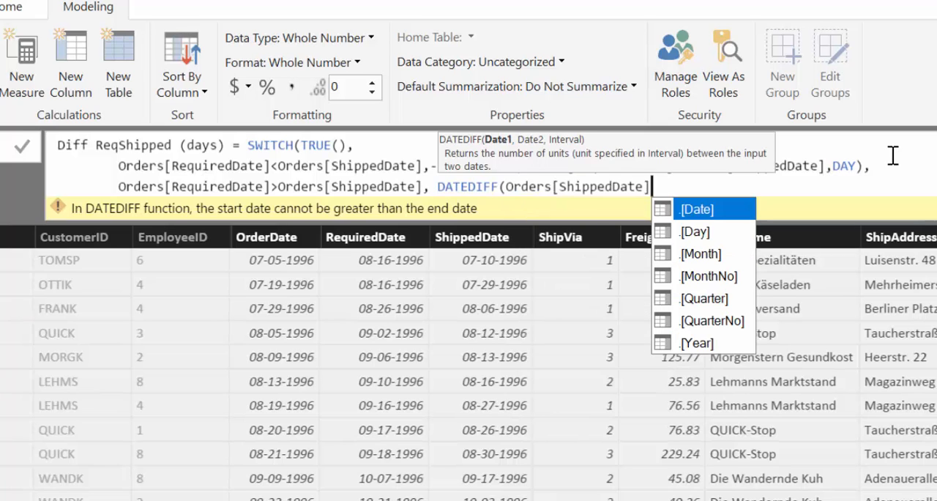
text(re)
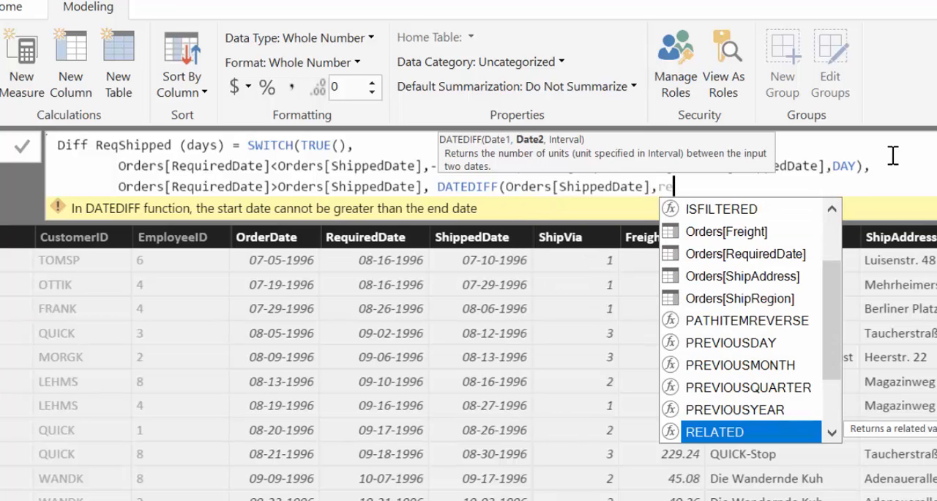
text(Orders[RequiredDate],DAY))
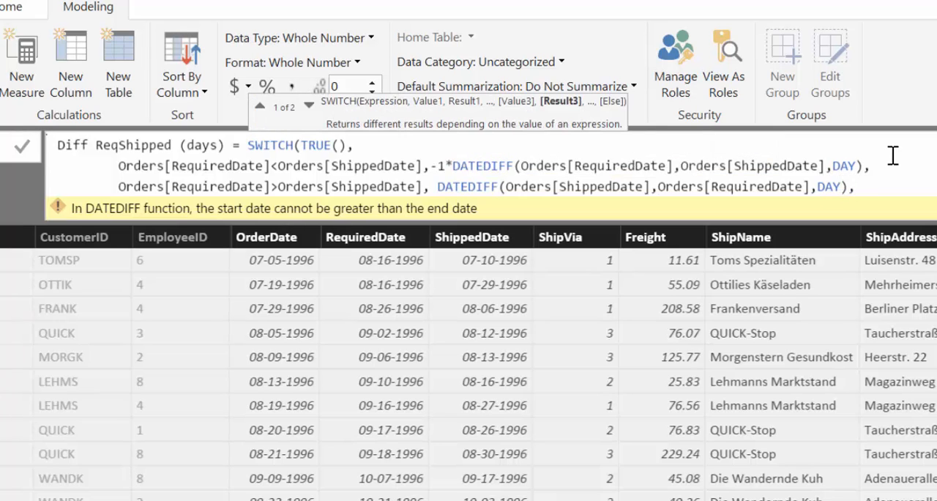
text(,0))
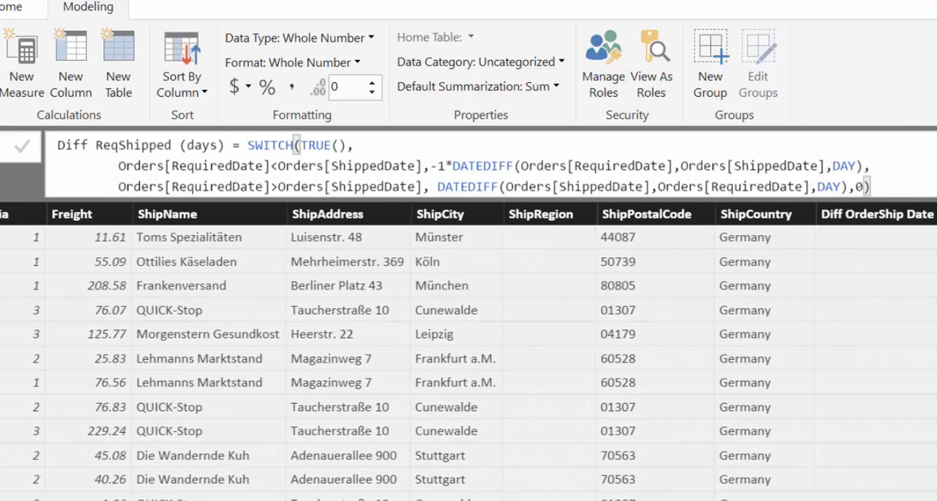
Step: Scroll the Orders rows to check Diff ReqShipped values against RequiredDate and ShippedDate
scroll(down, 3)
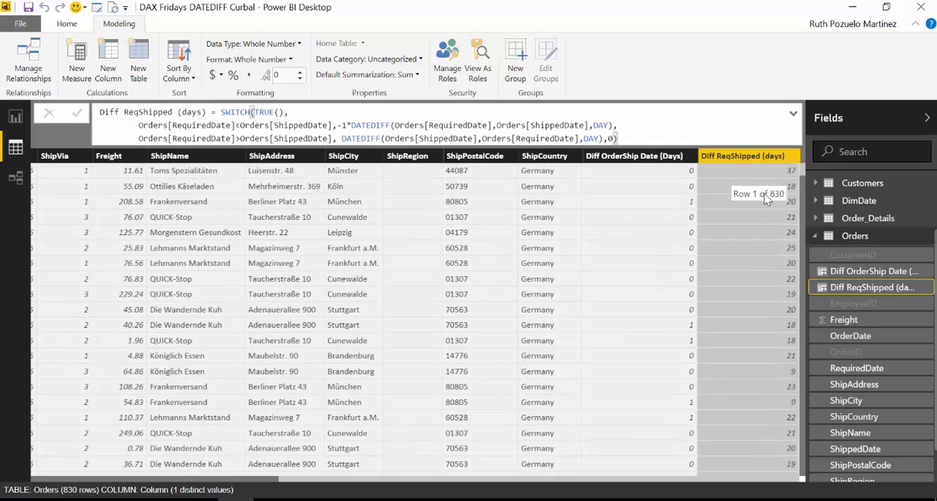
scroll(down, 3)
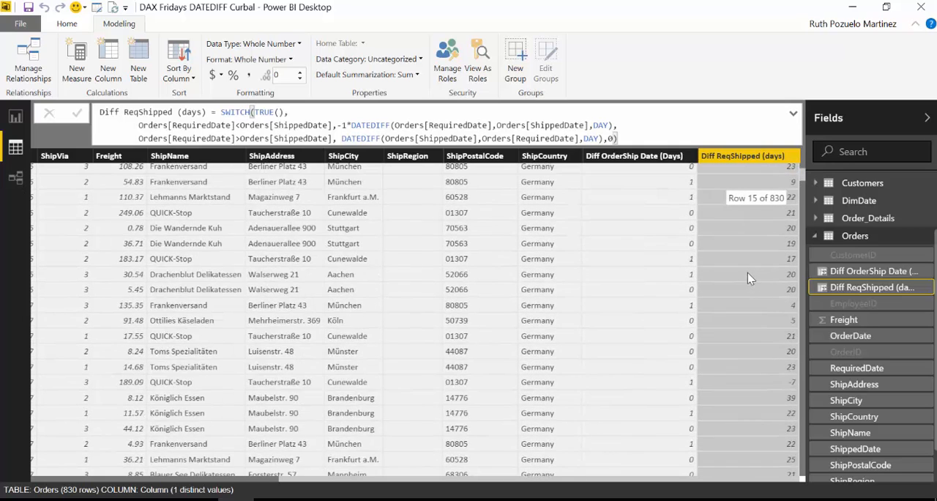
scroll(down, 3)
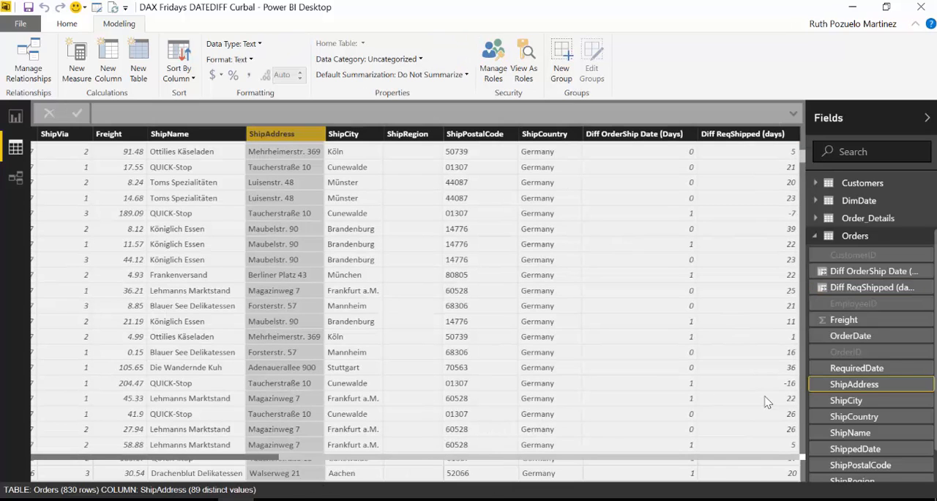
click(474, 134)
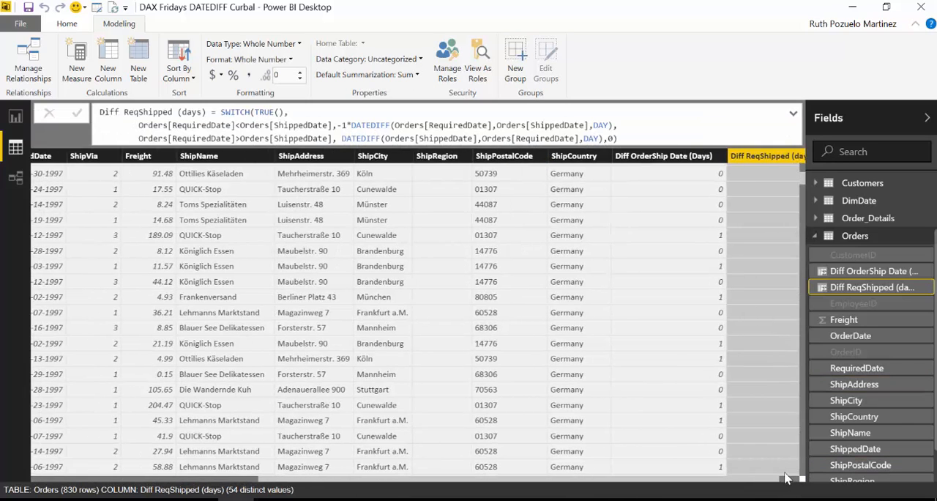
scroll(right, 3)
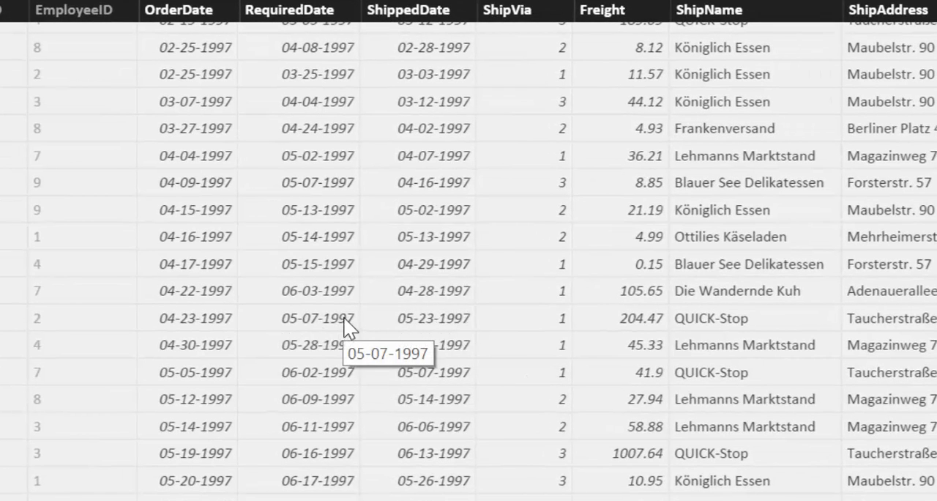
mouse_move(320, 333)
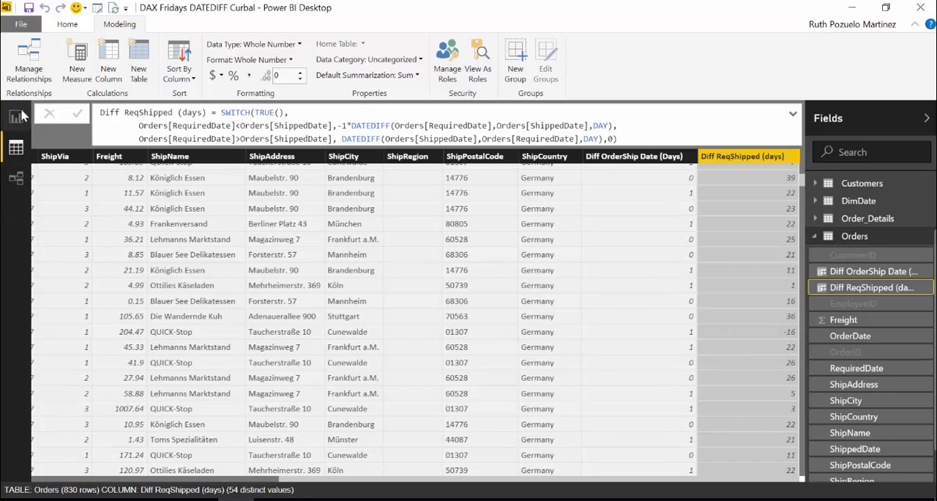
Step: On report Page 2, start a new measure typing DATEDIFF(order to show columns aren't offered
click(16, 116)
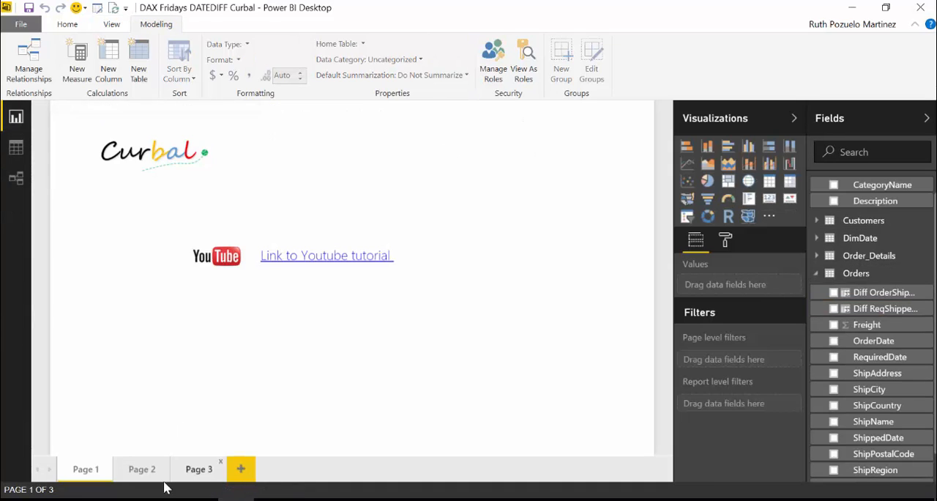
click(141, 469)
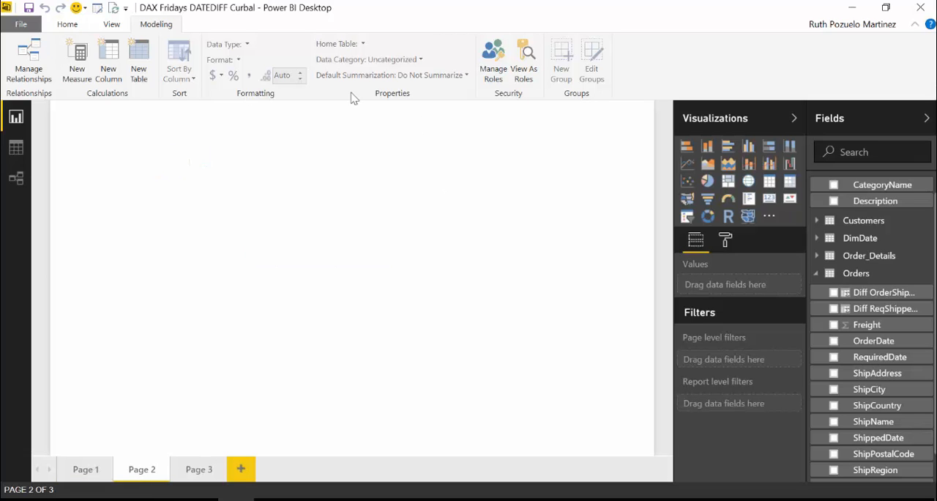
click(77, 62)
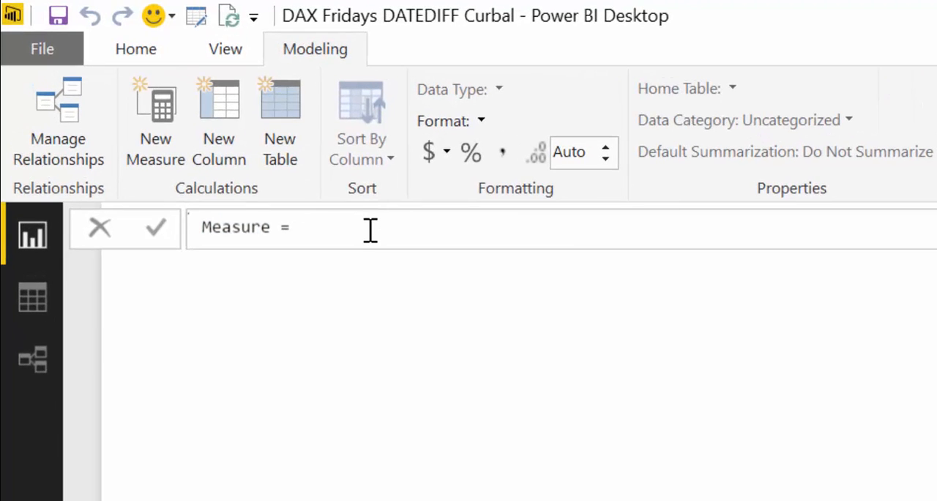
text(di)
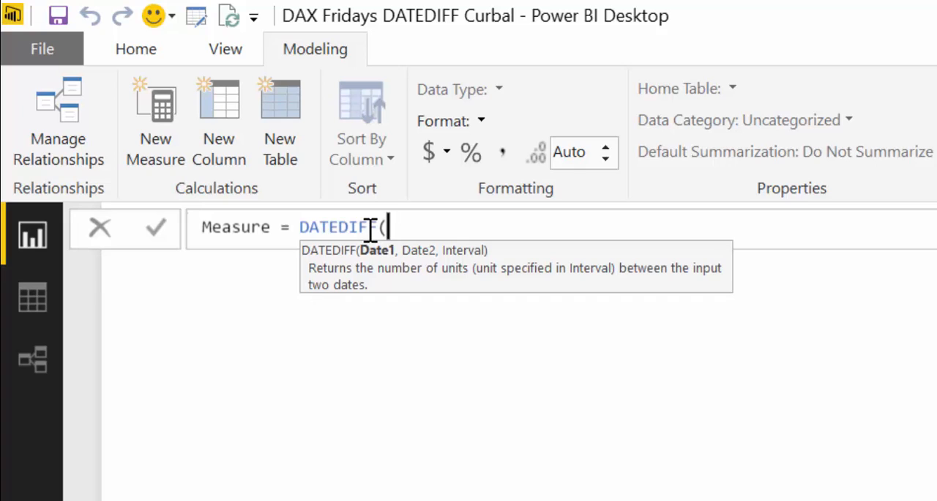
text(ord)
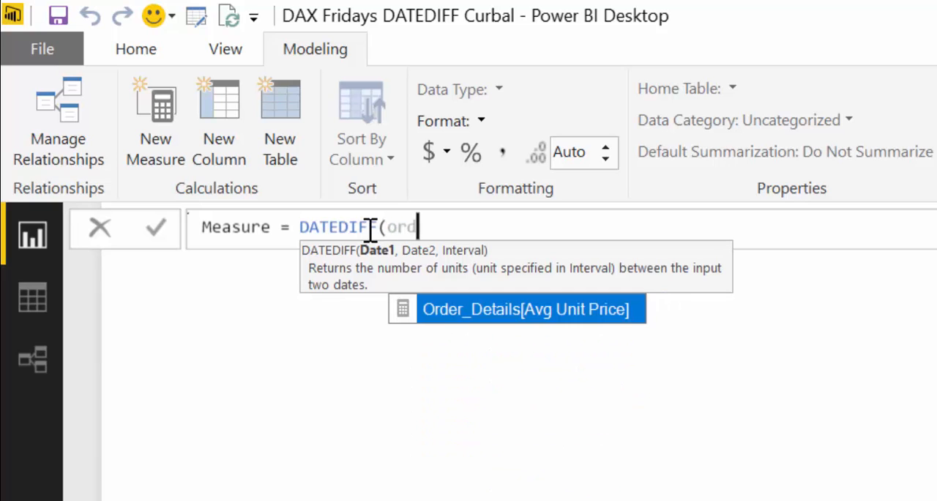
text(er)
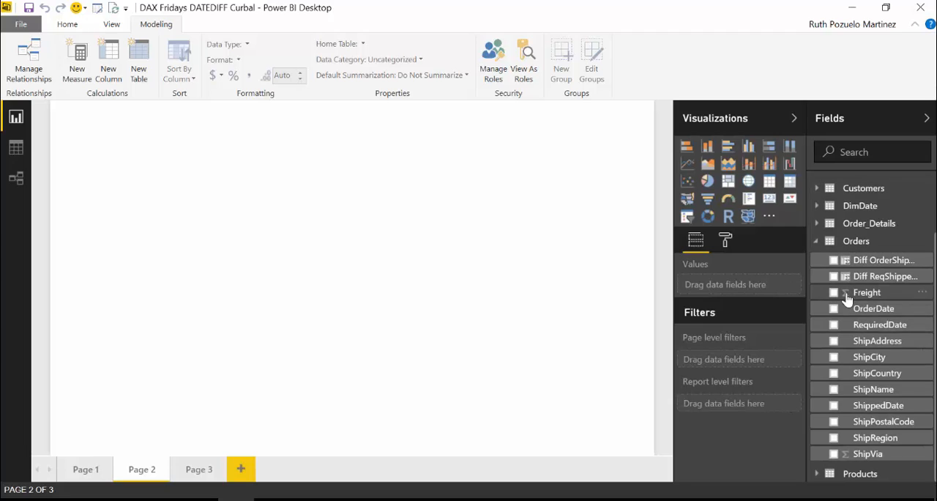
mouse_move(867, 292)
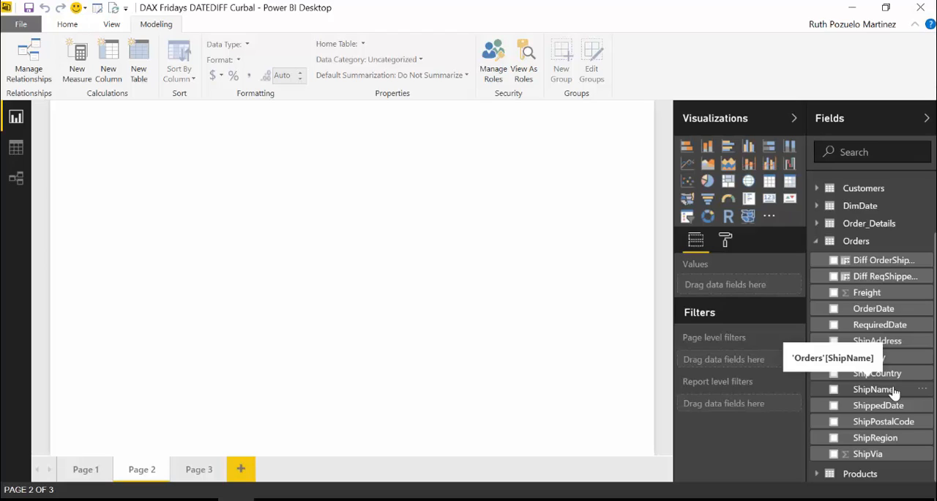
mouse_move(768, 350)
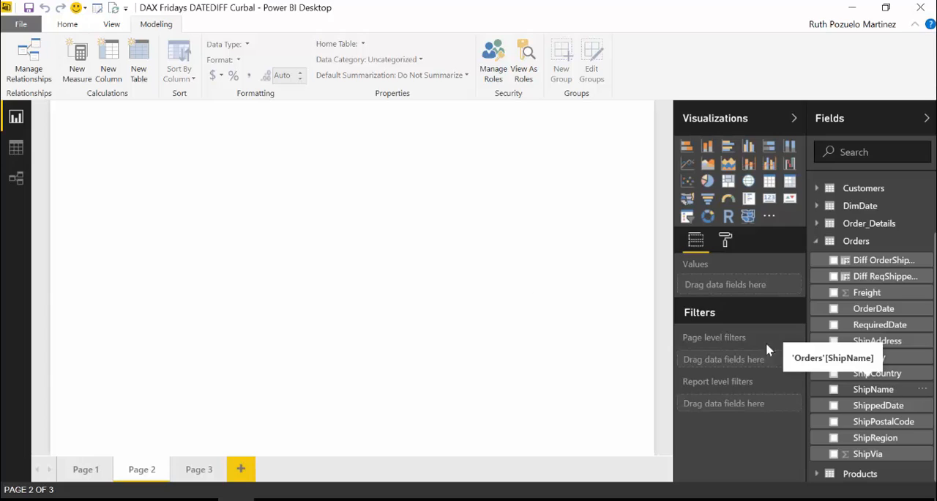
mouse_move(666, 283)
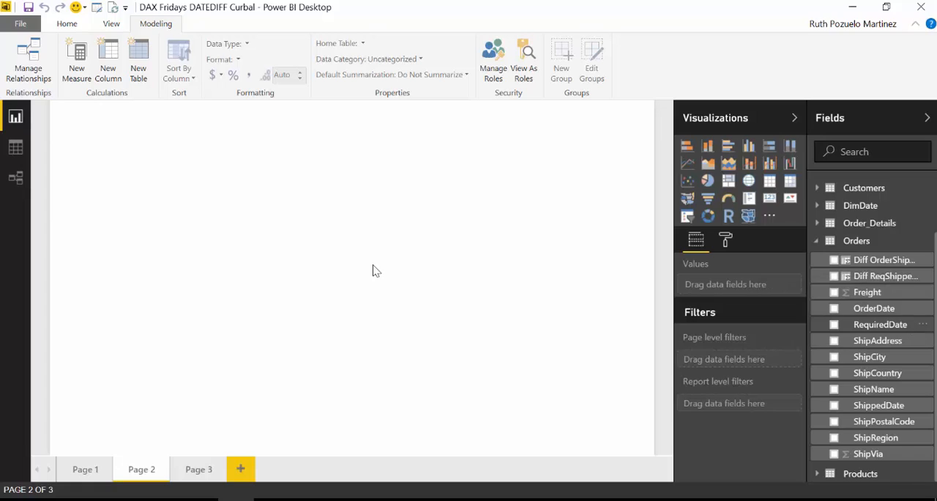
mouse_move(880, 324)
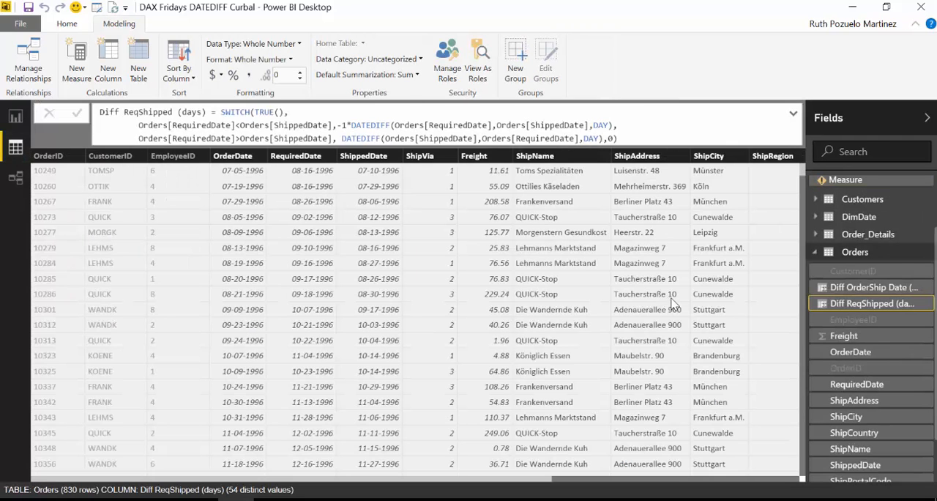
click(870, 286)
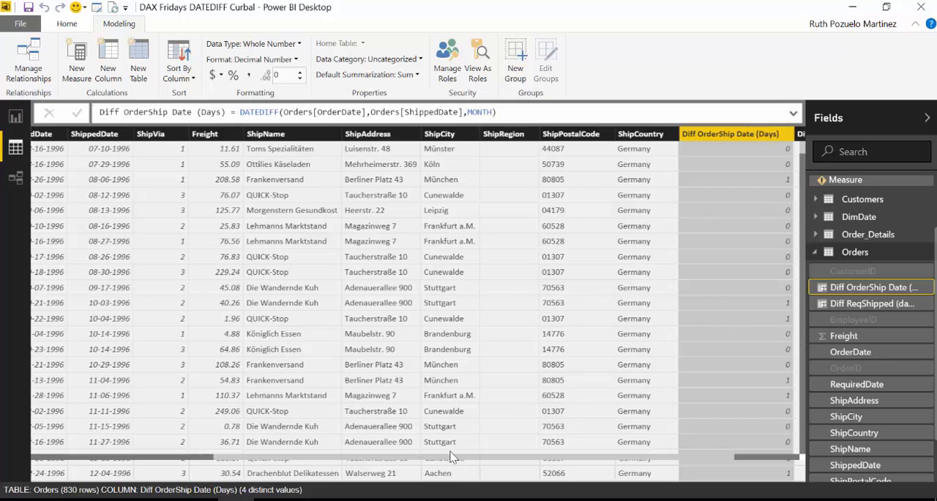
mouse_move(621, 359)
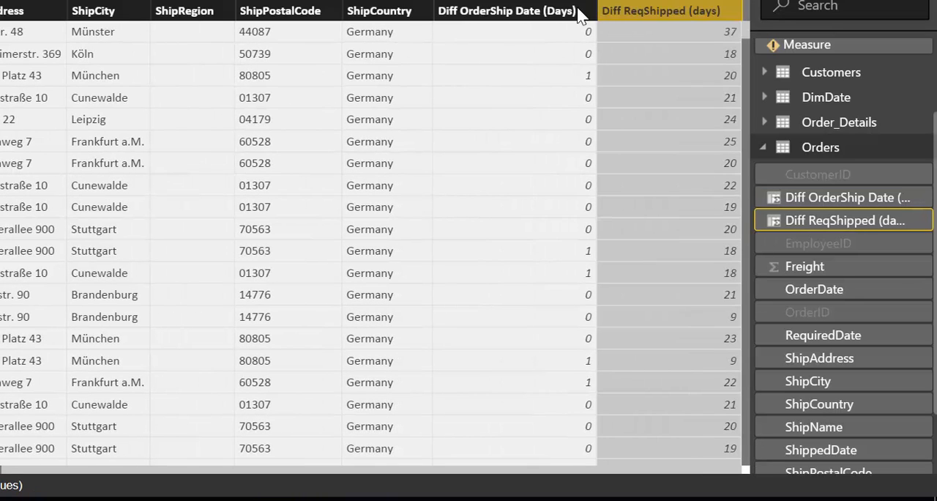
mouse_move(580, 18)
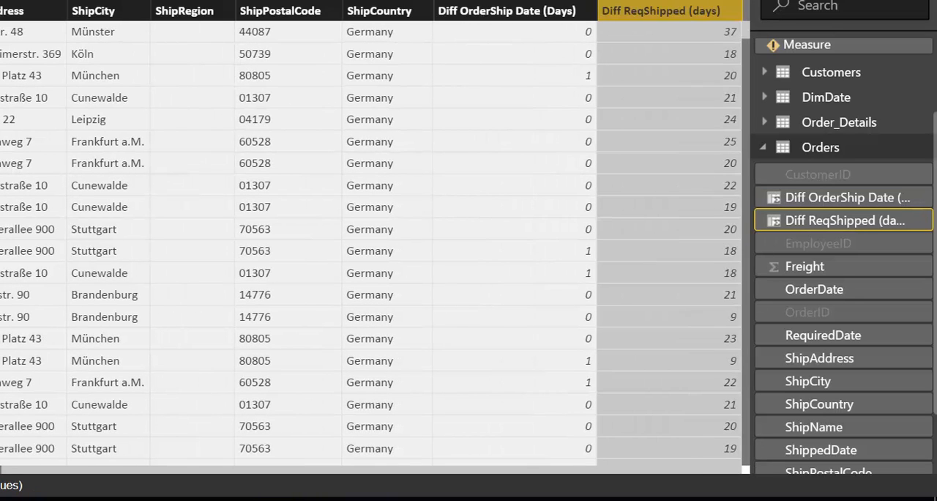